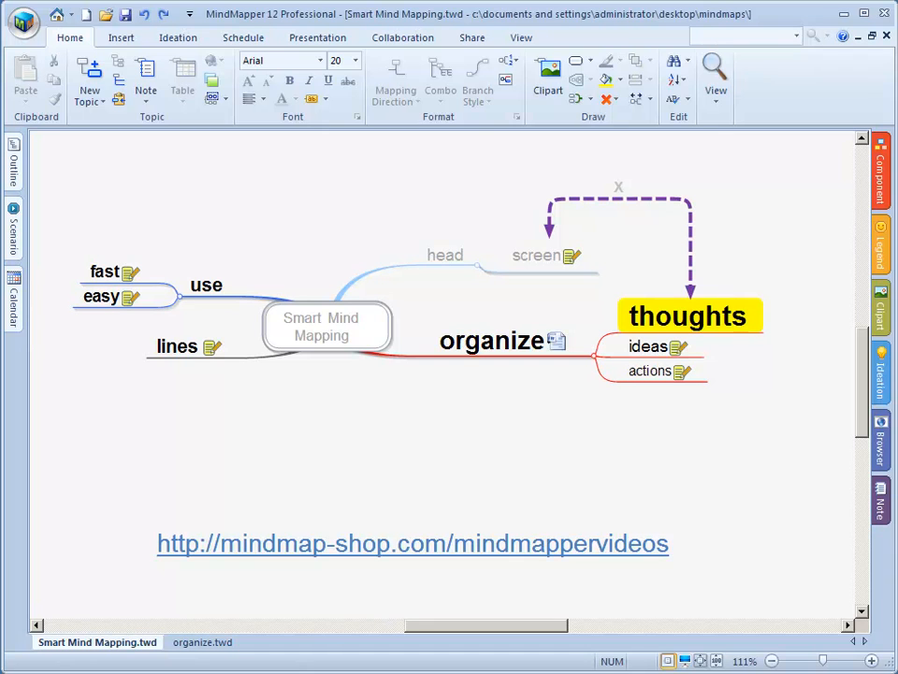
mouse_move(458, 391)
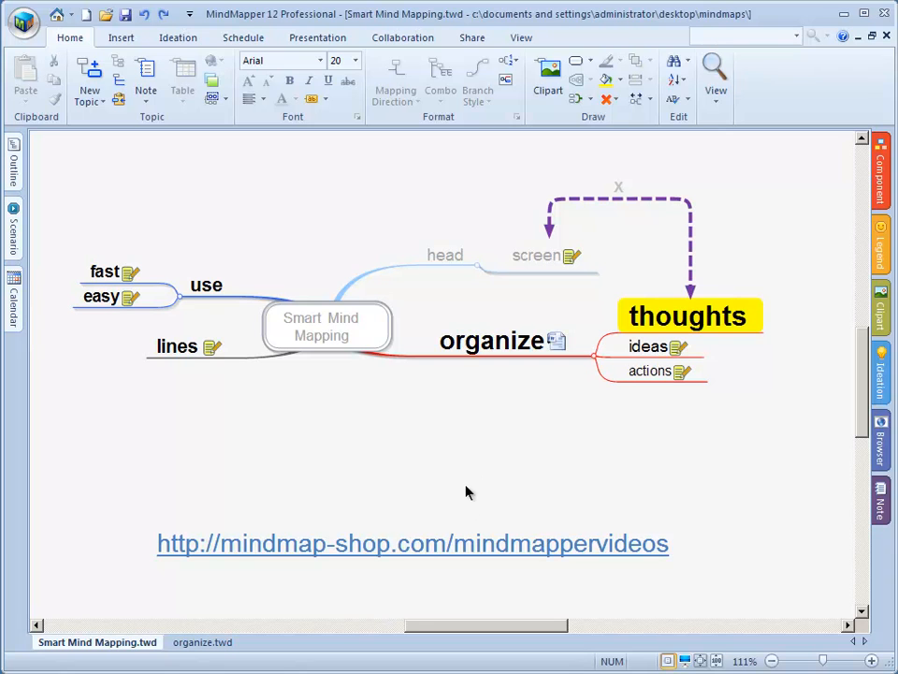
mouse_move(472, 421)
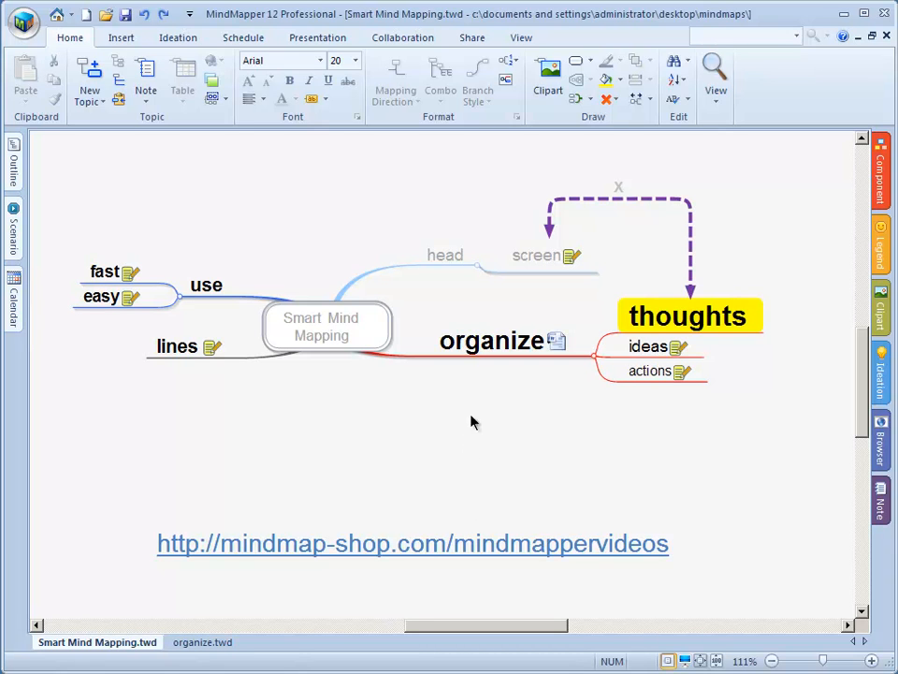
mouse_move(438, 391)
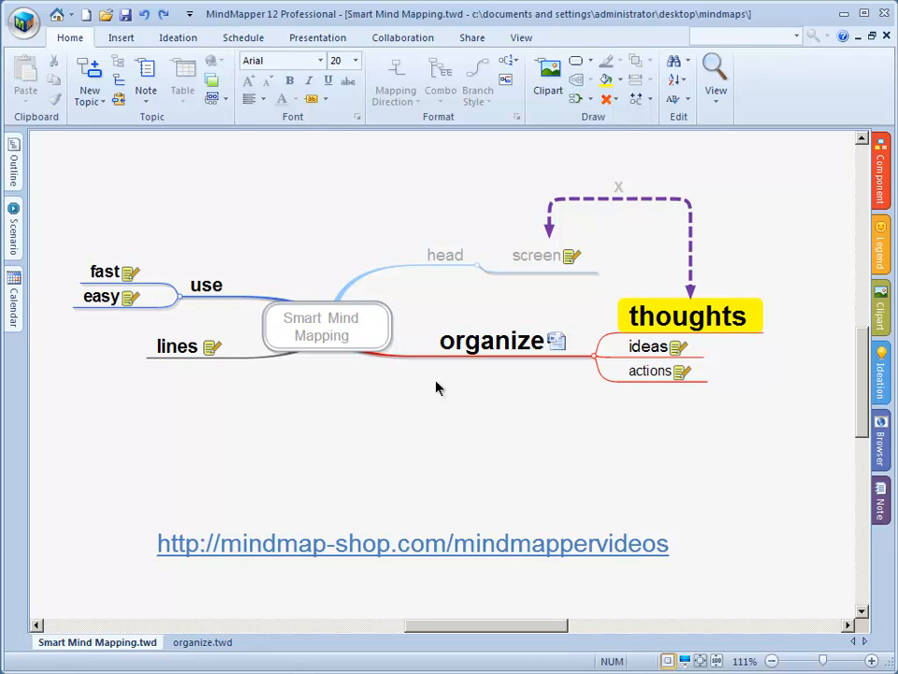
mouse_move(442, 397)
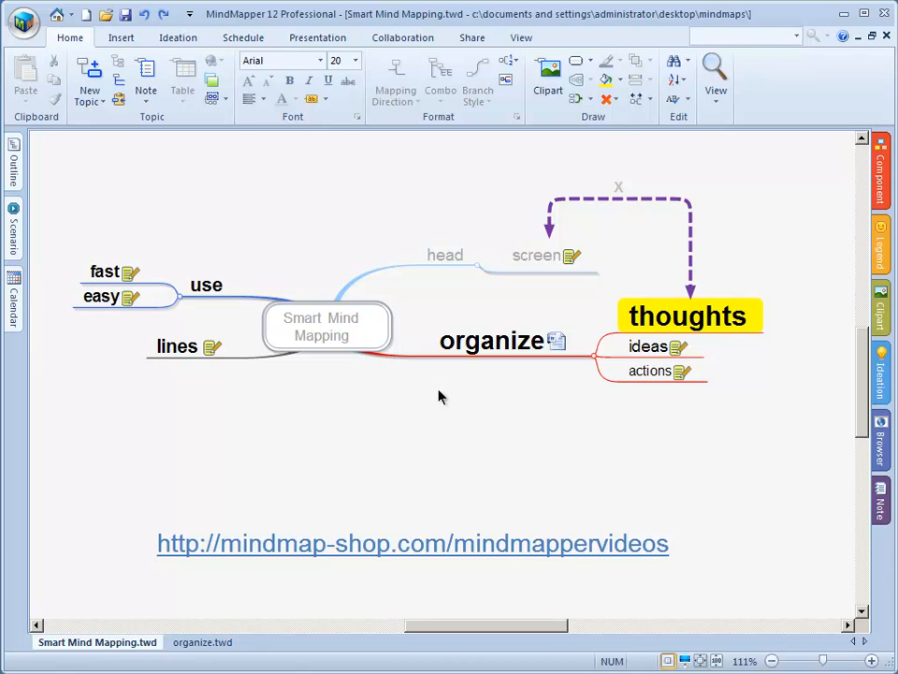
mouse_move(367, 374)
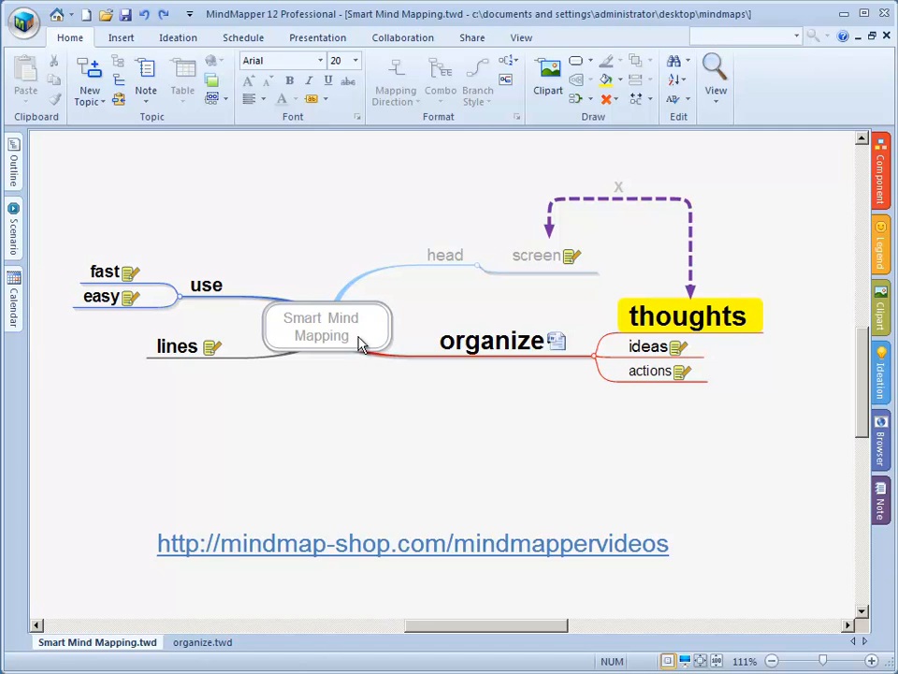
- Browse the Mapping Direction layouts for the central topic without applying one
left_click(321, 326)
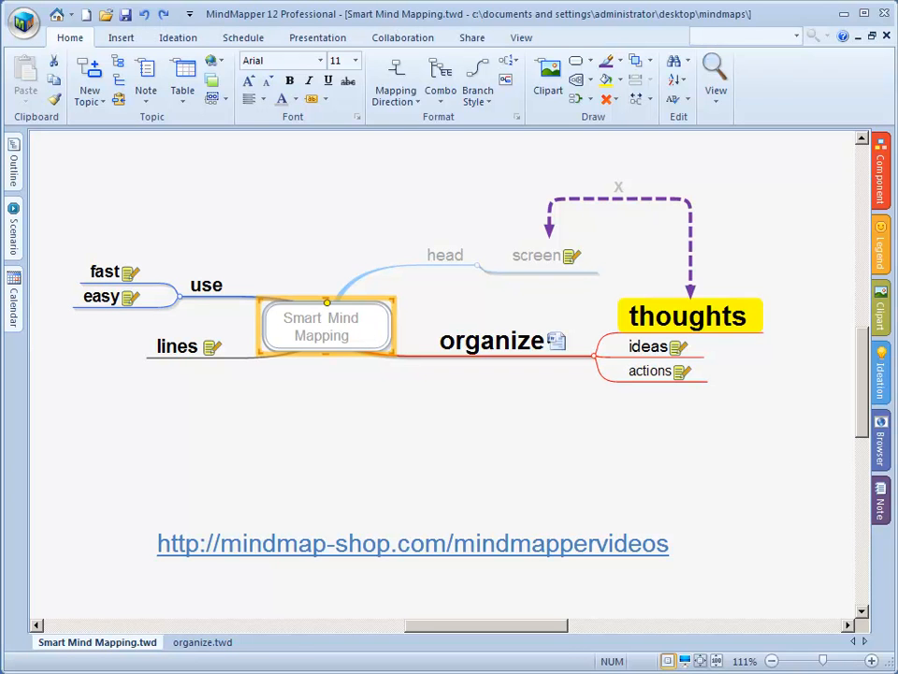
left_click(395, 79)
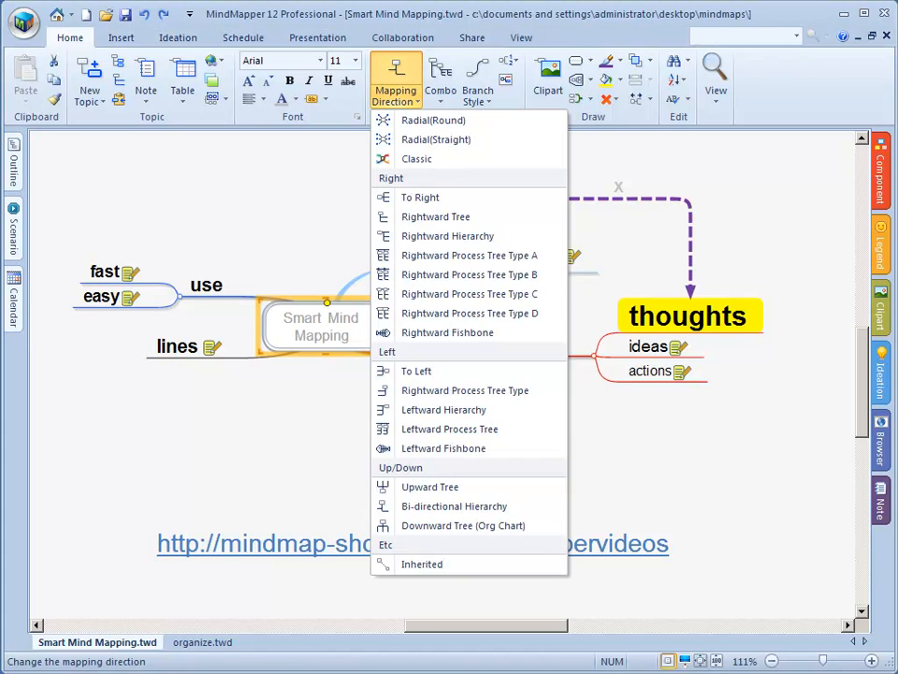
mouse_move(468, 312)
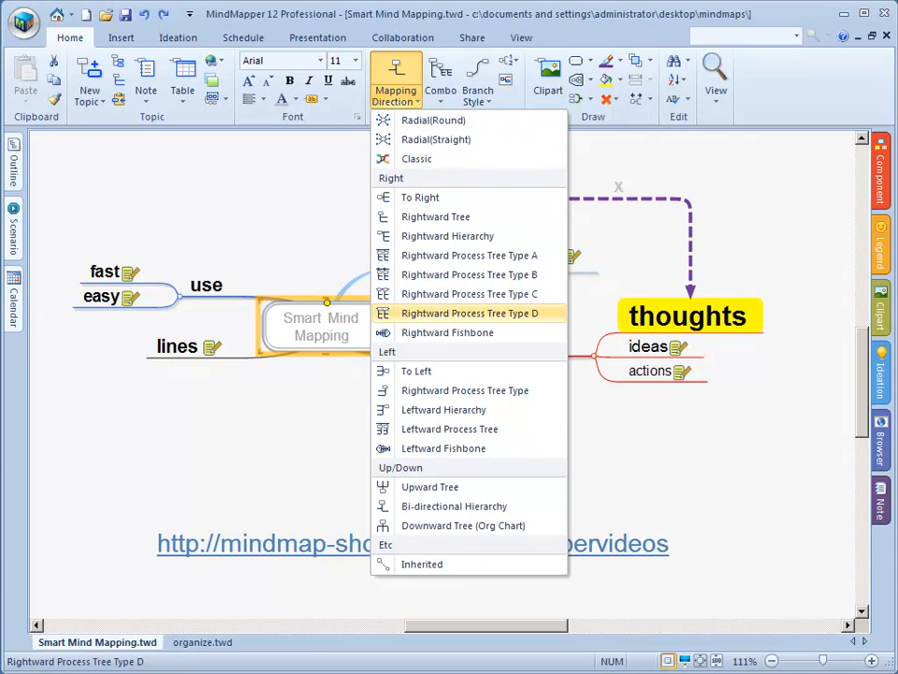
mouse_move(415, 371)
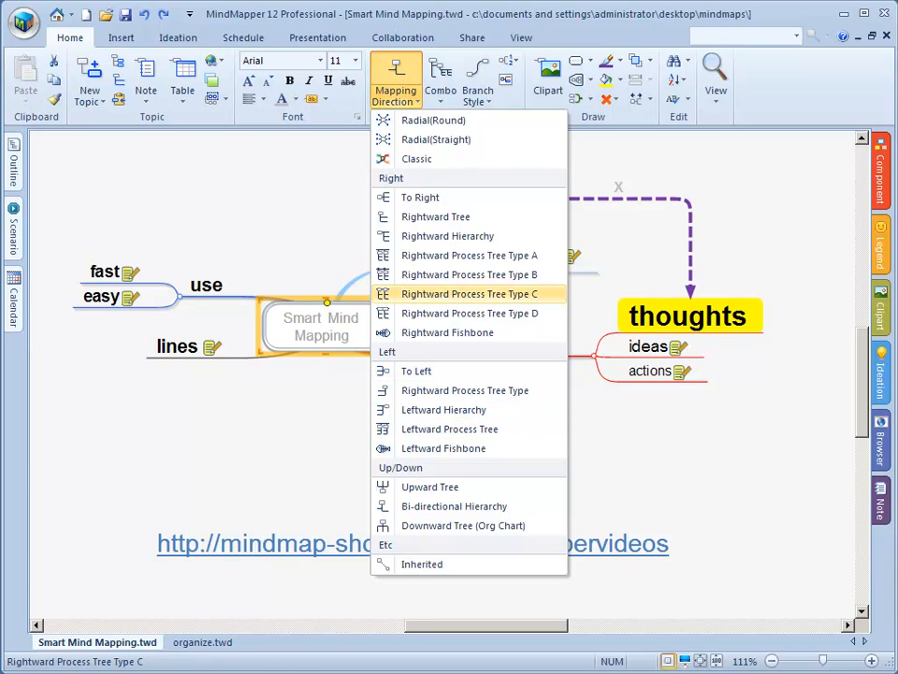
mouse_move(464, 391)
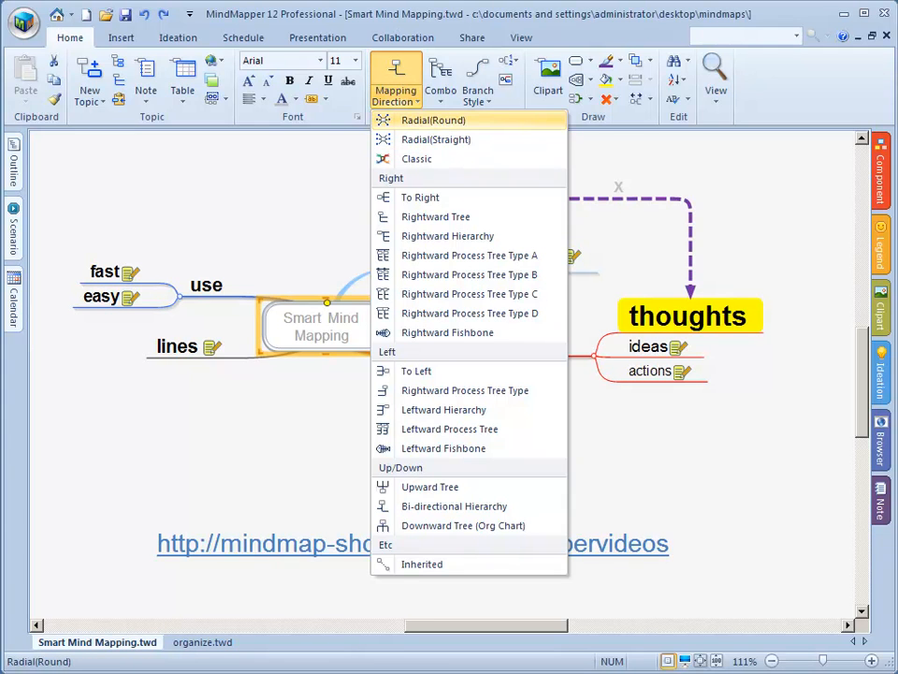
mouse_move(467, 254)
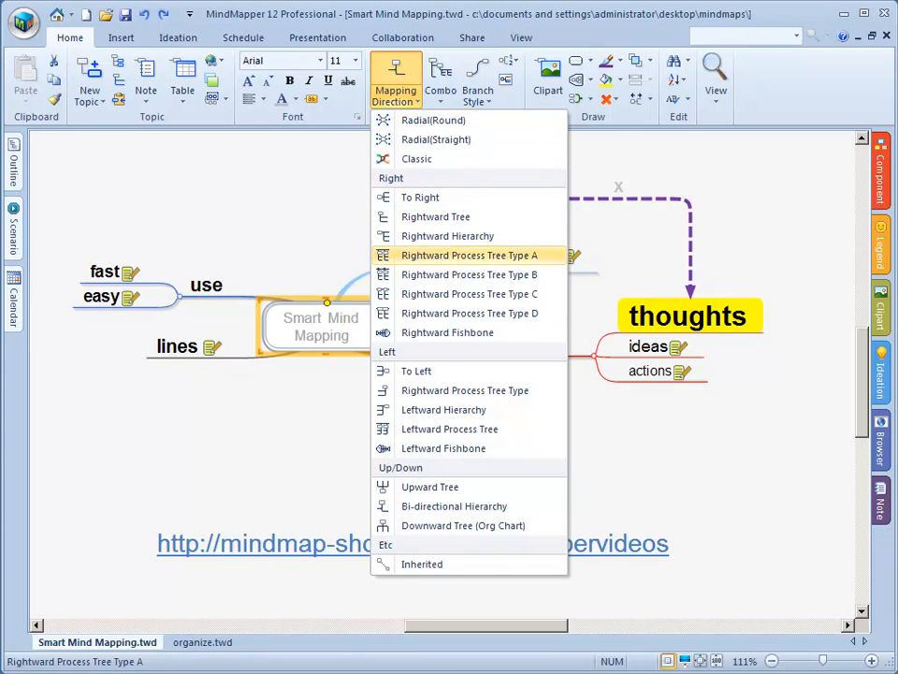
mouse_move(415, 370)
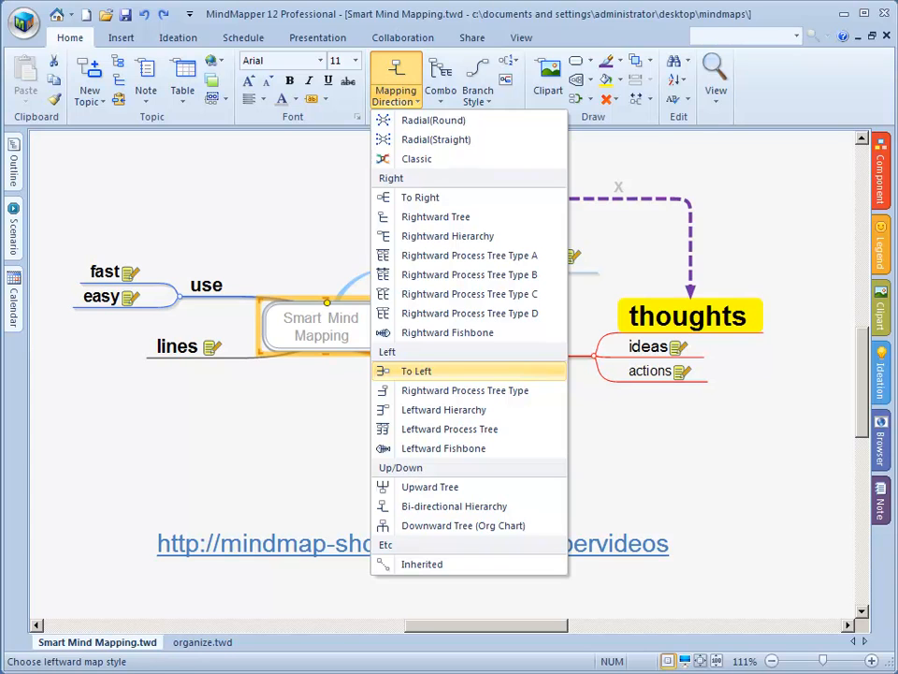
mouse_move(448, 334)
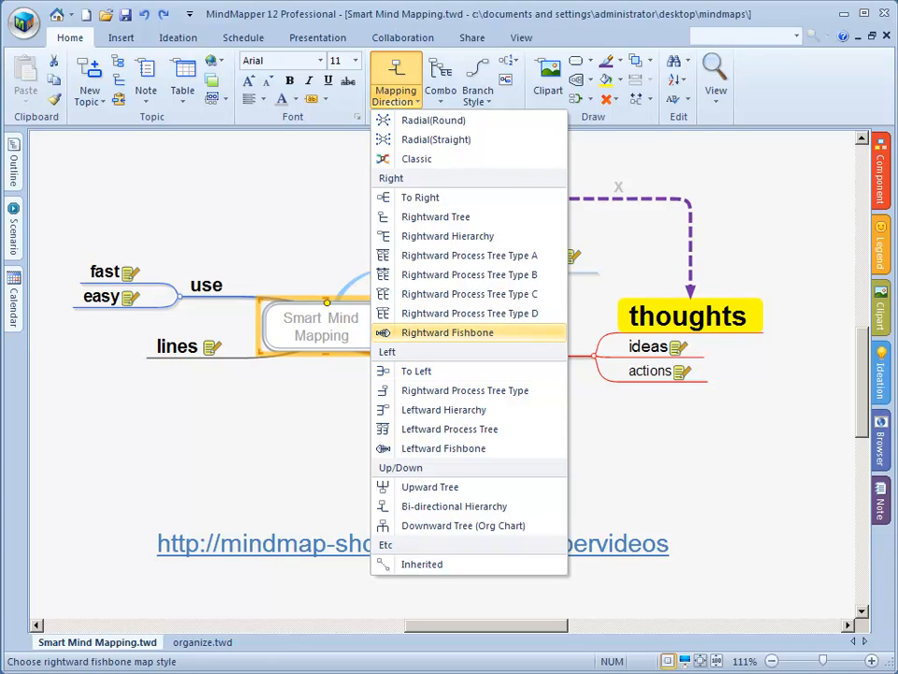
mouse_move(443, 408)
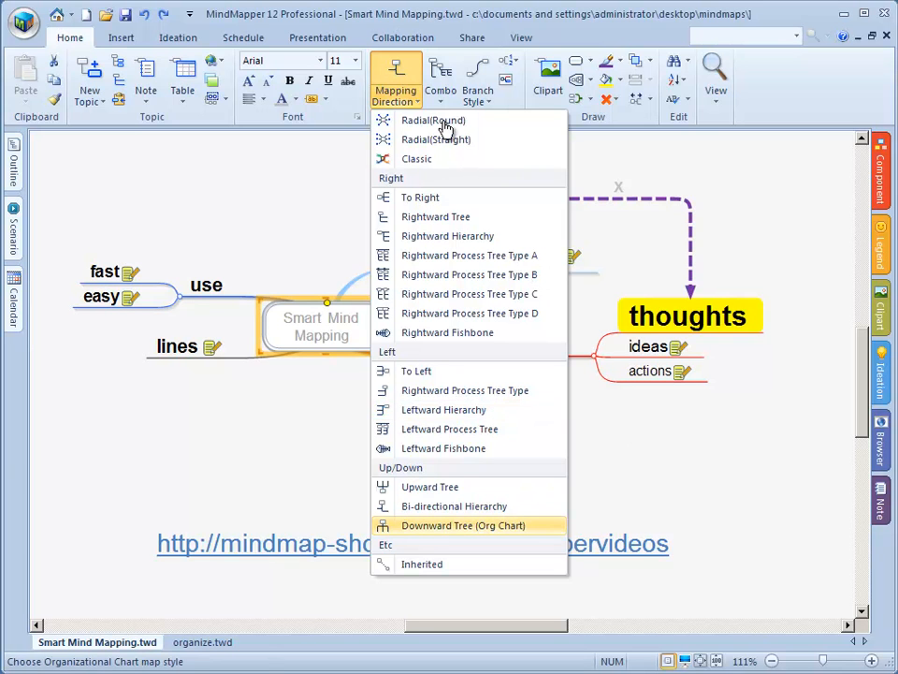
mouse_move(426, 112)
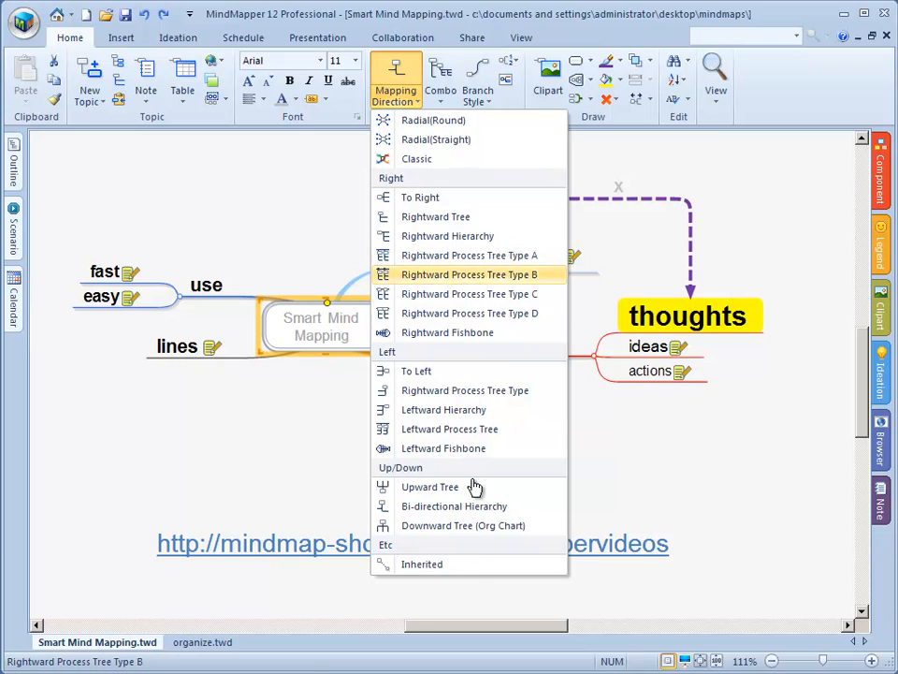
mouse_move(458, 375)
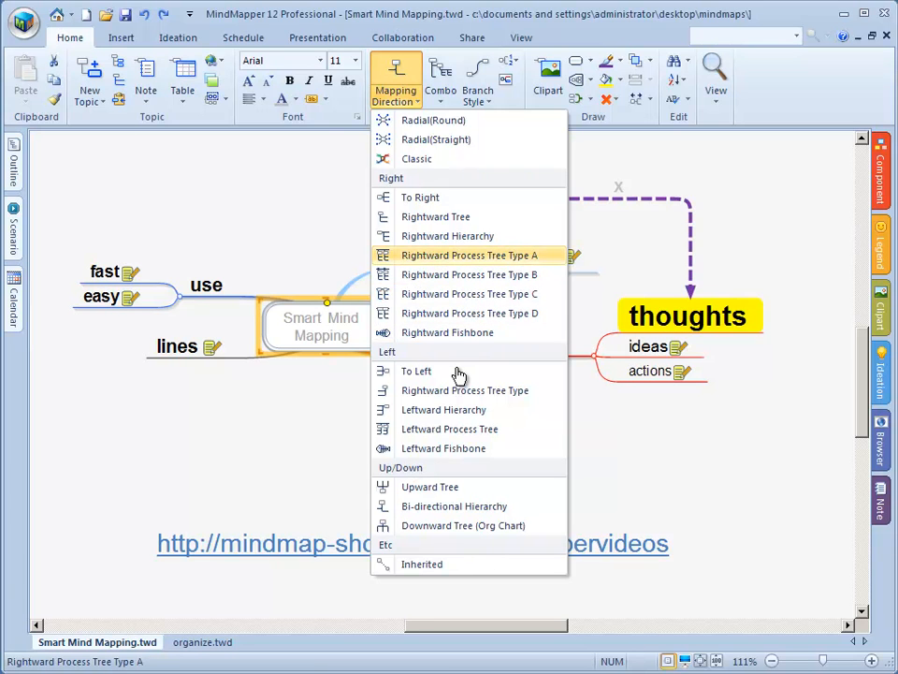
mouse_move(439, 322)
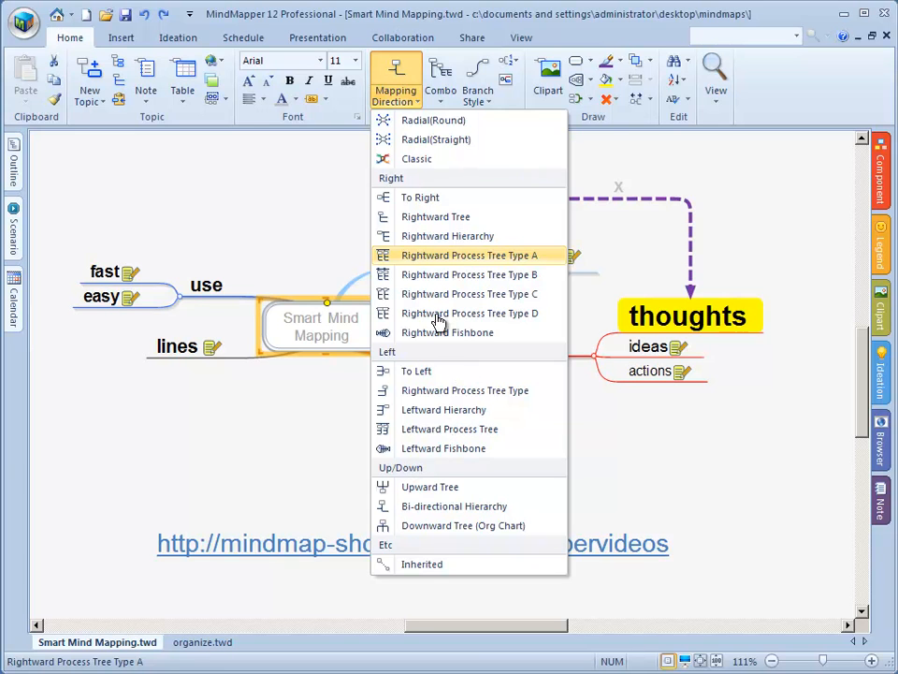
mouse_move(445, 391)
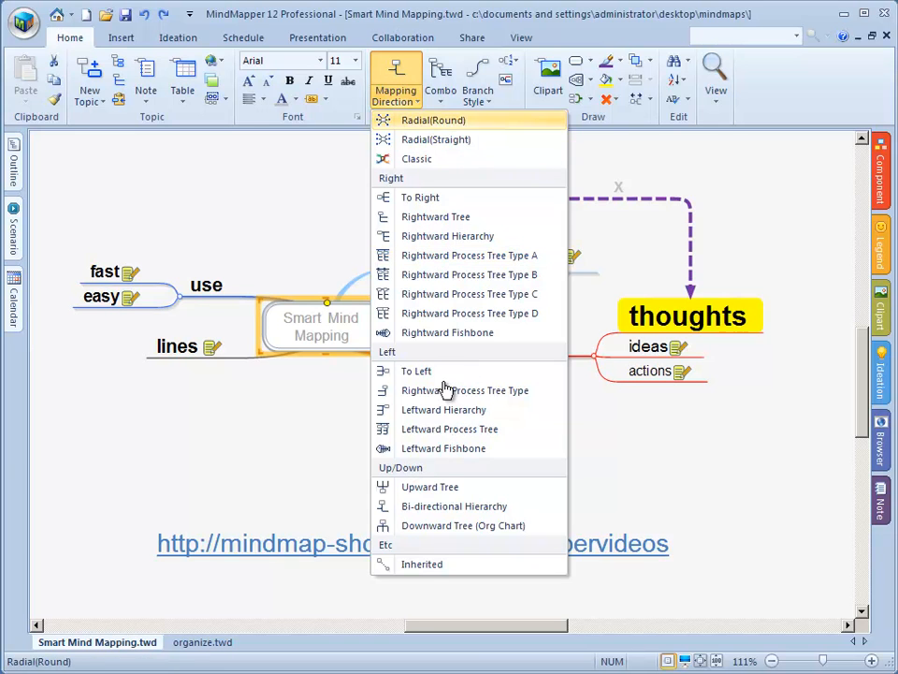
mouse_move(419, 197)
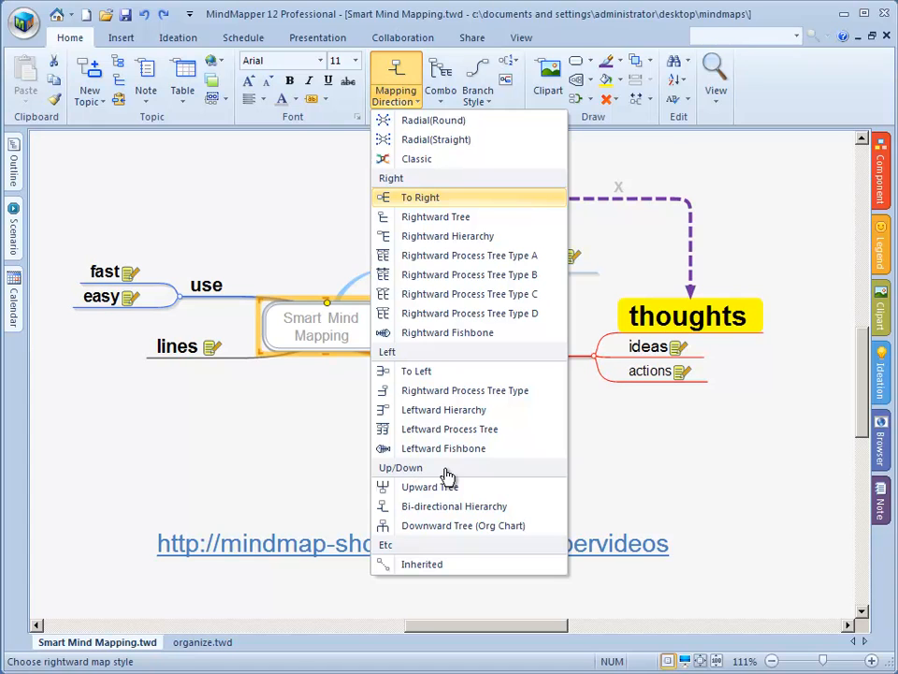
mouse_move(419, 421)
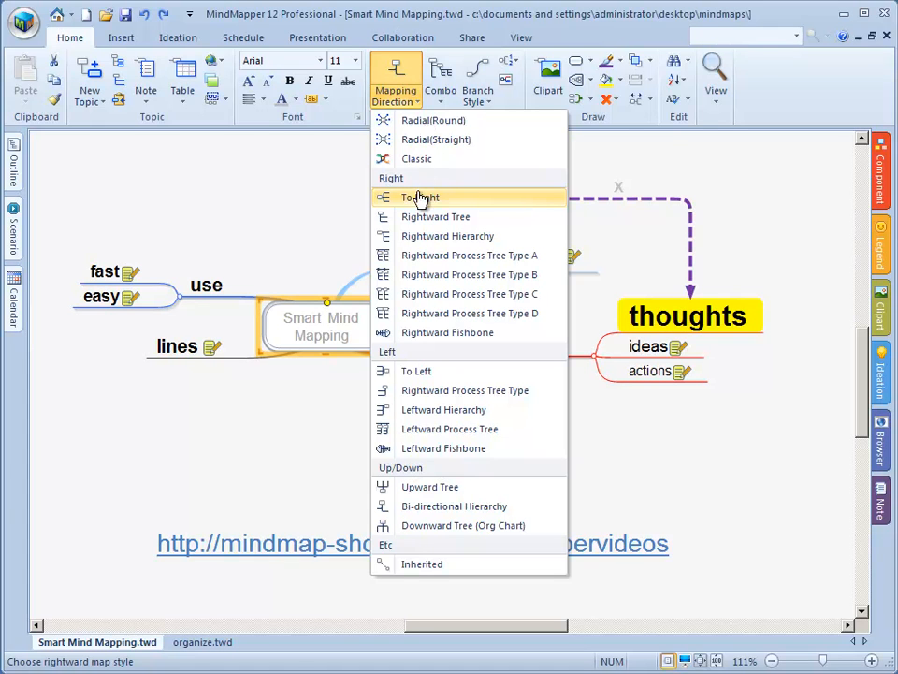
mouse_move(419, 371)
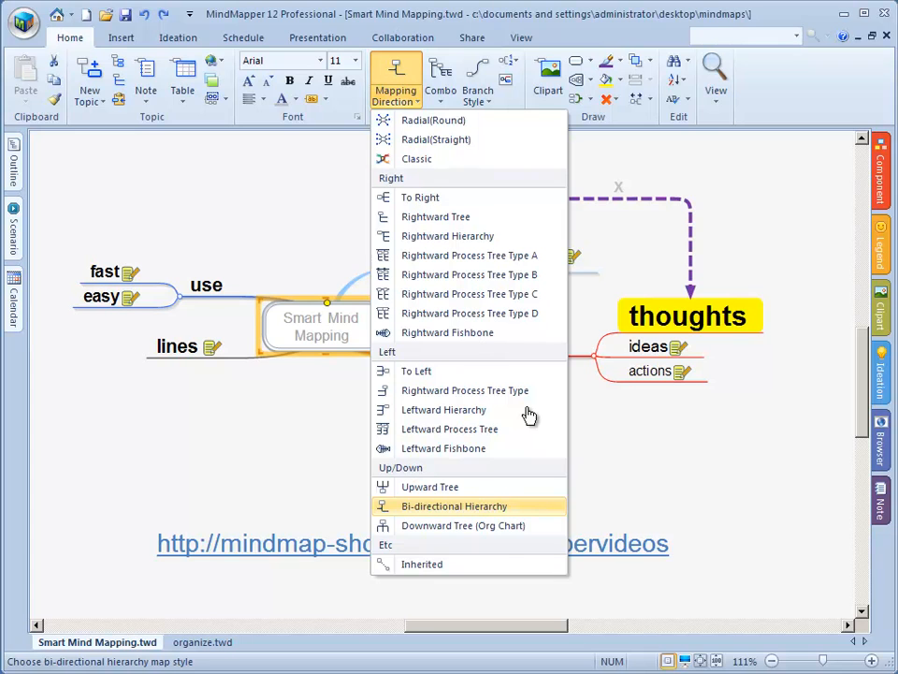
mouse_move(464, 531)
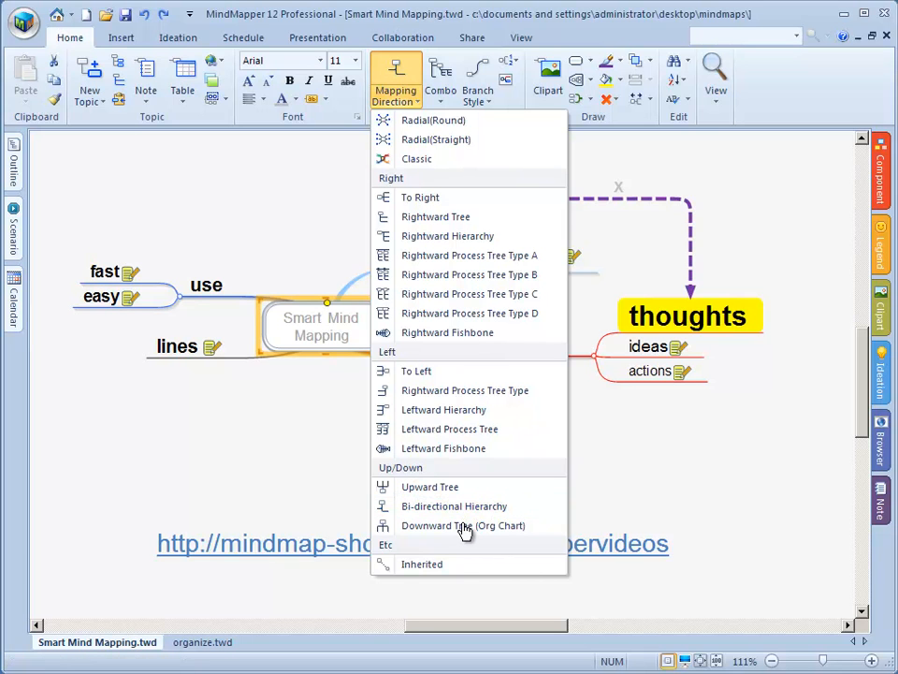
left_click(464, 523)
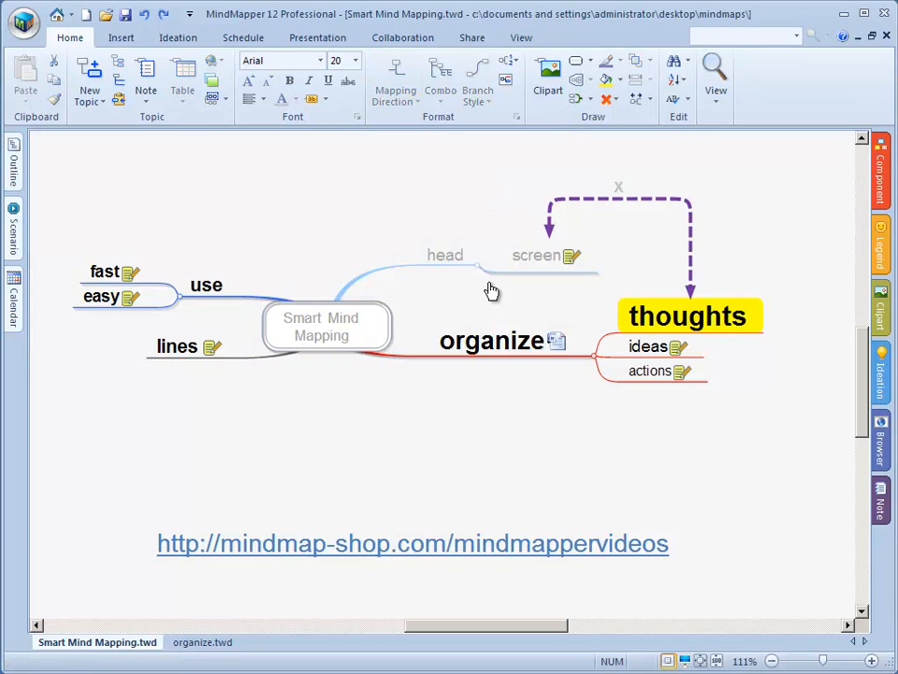
- Set the Mapping Direction so all branches grow to the left of the central topic
left_click(326, 325)
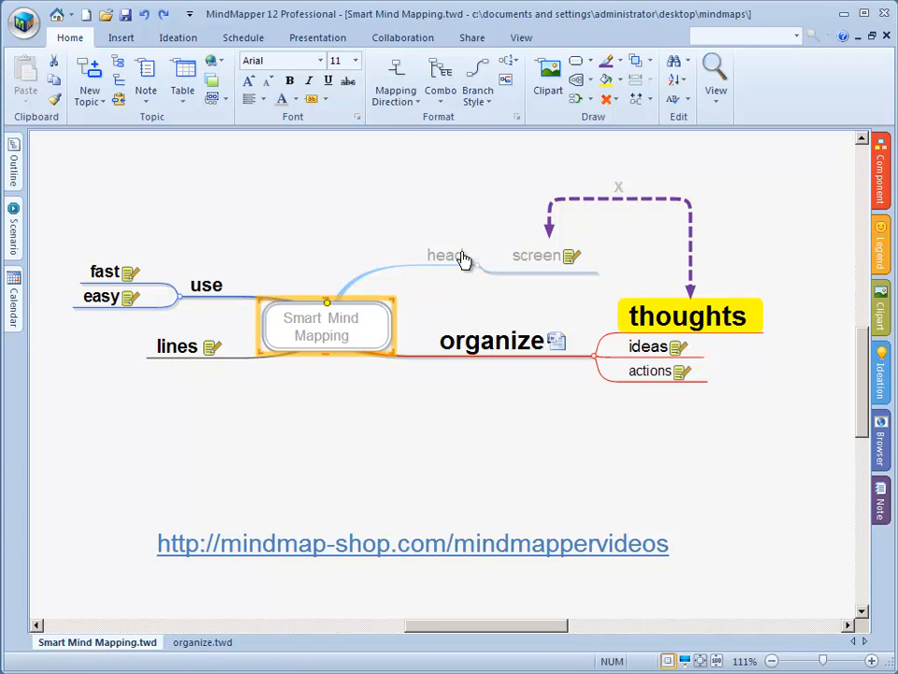
left_click(395, 78)
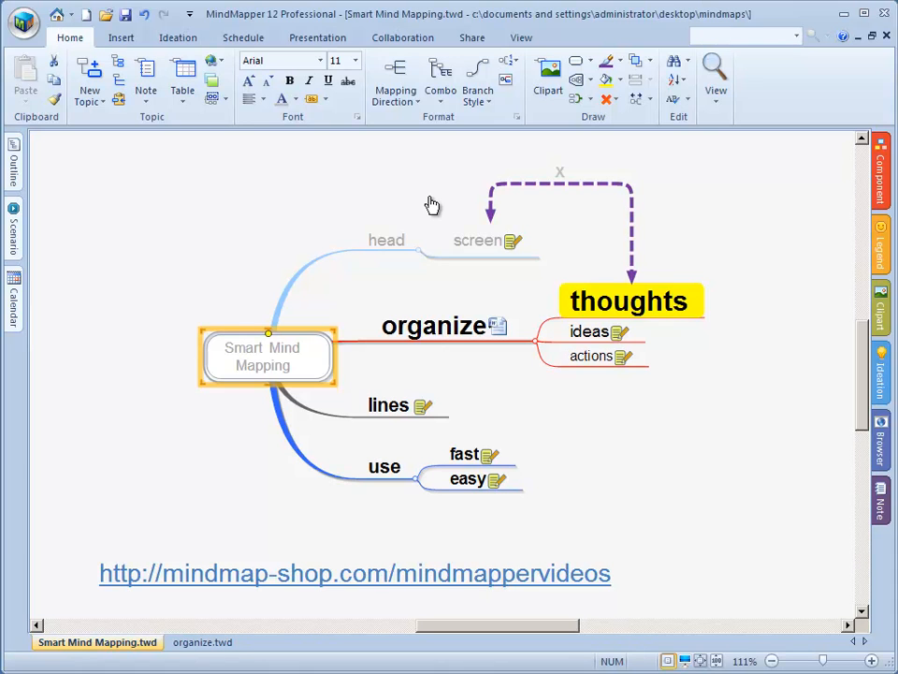
mouse_move(454, 207)
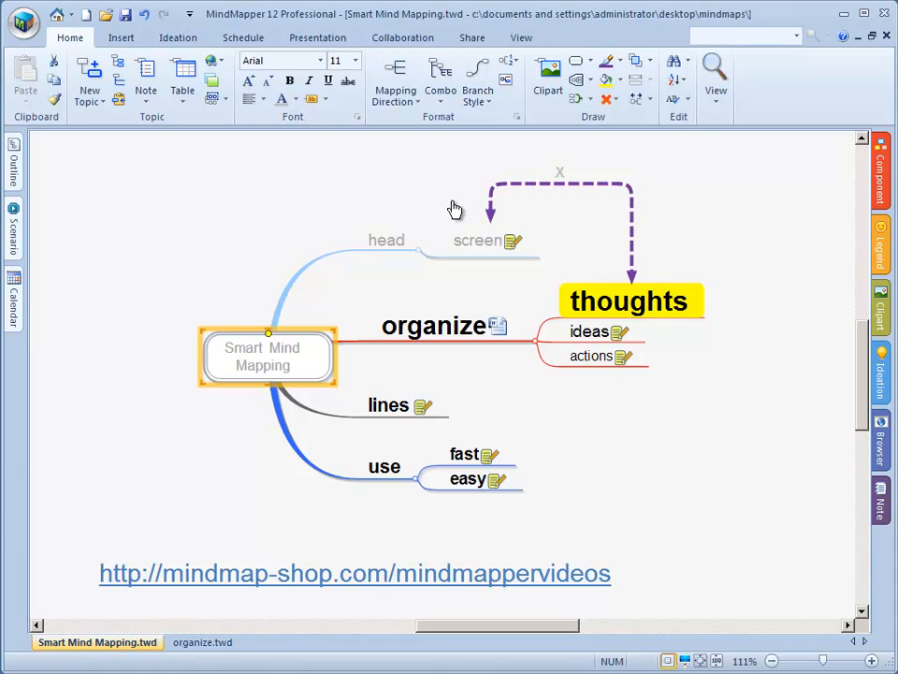
mouse_move(455, 515)
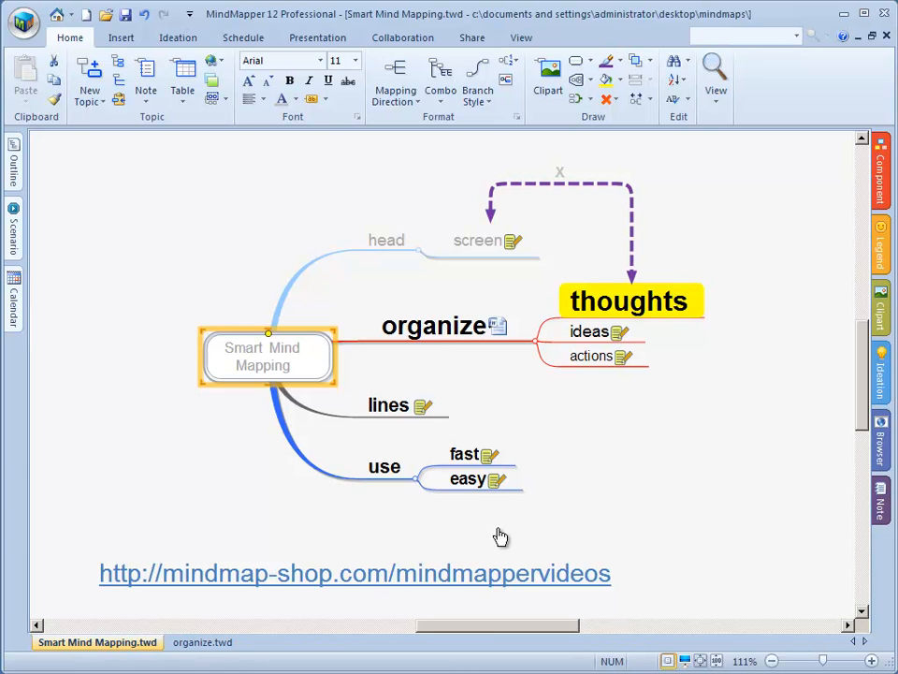
mouse_move(662, 449)
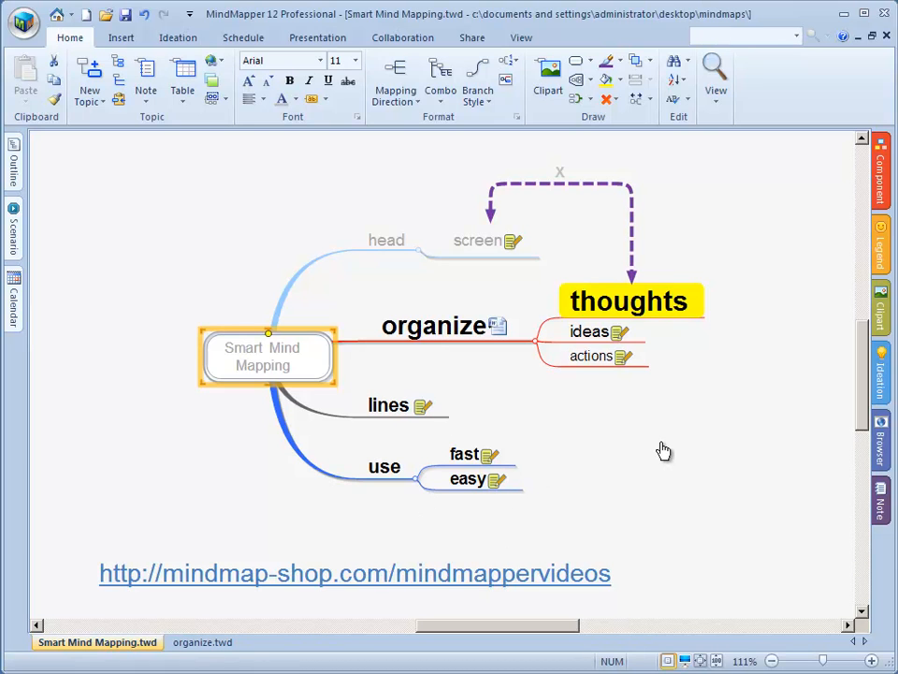
mouse_move(447, 362)
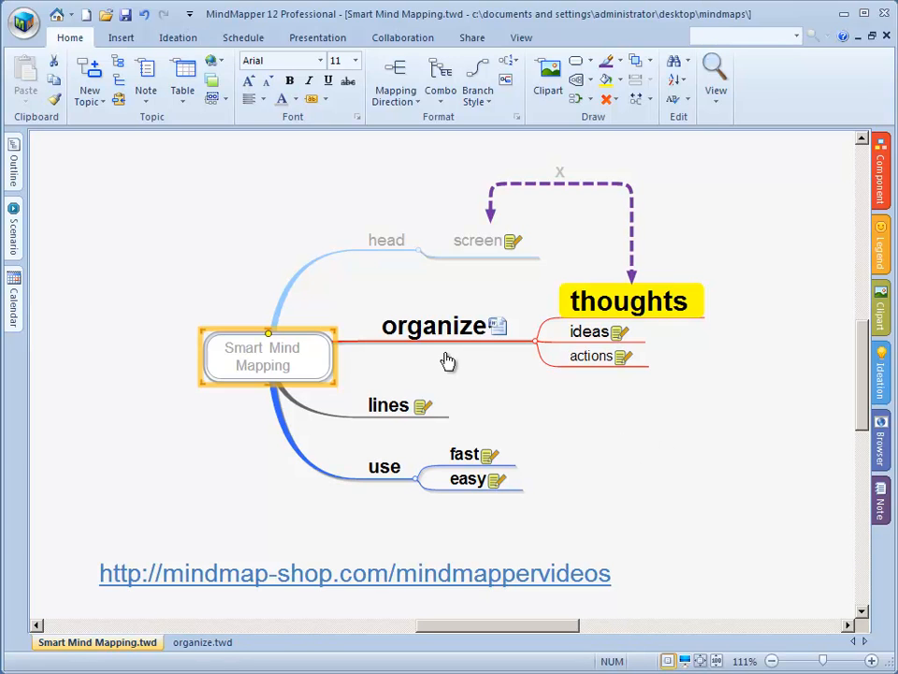
mouse_move(359, 335)
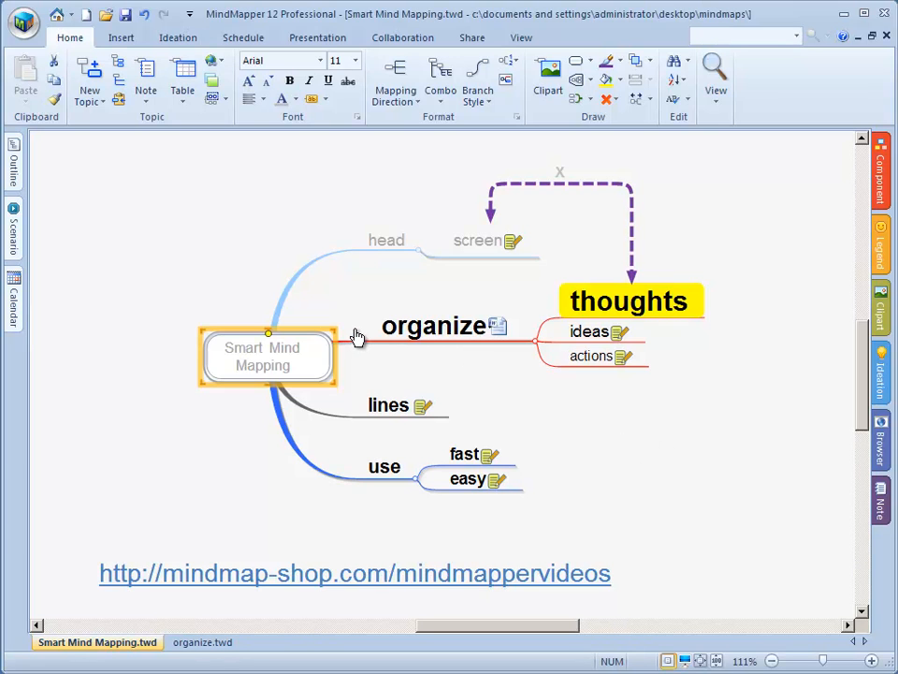
left_click(394, 75)
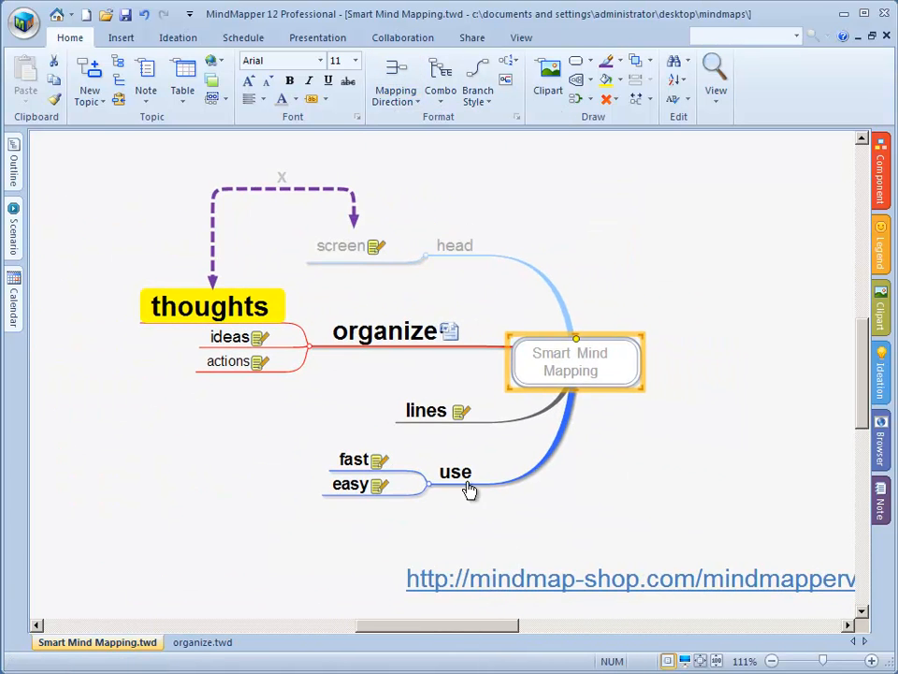
- Switch the map to the Rightward Hierarchy layout
left_click(395, 79)
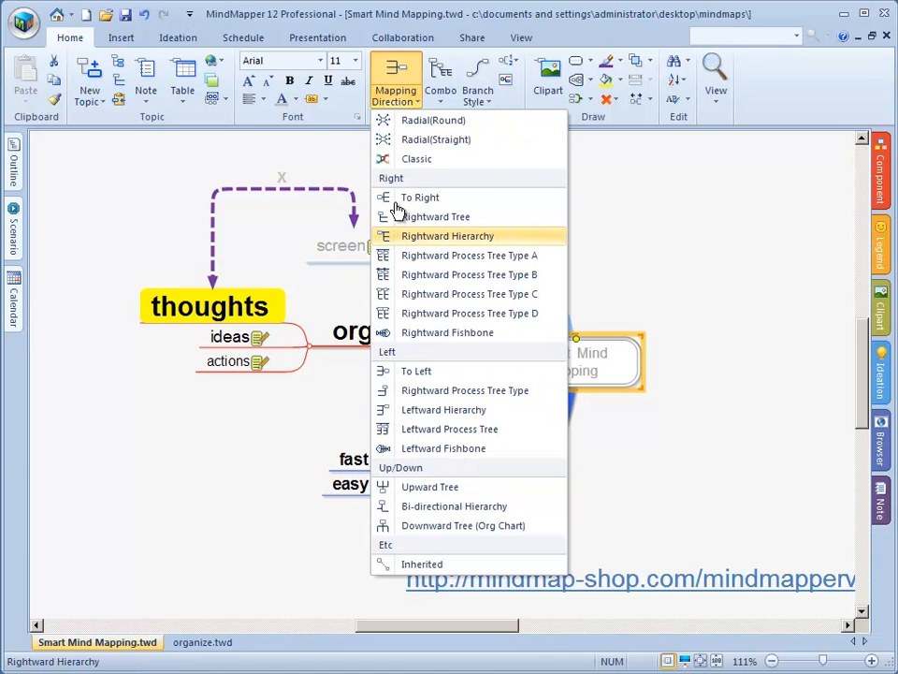
left_click(447, 235)
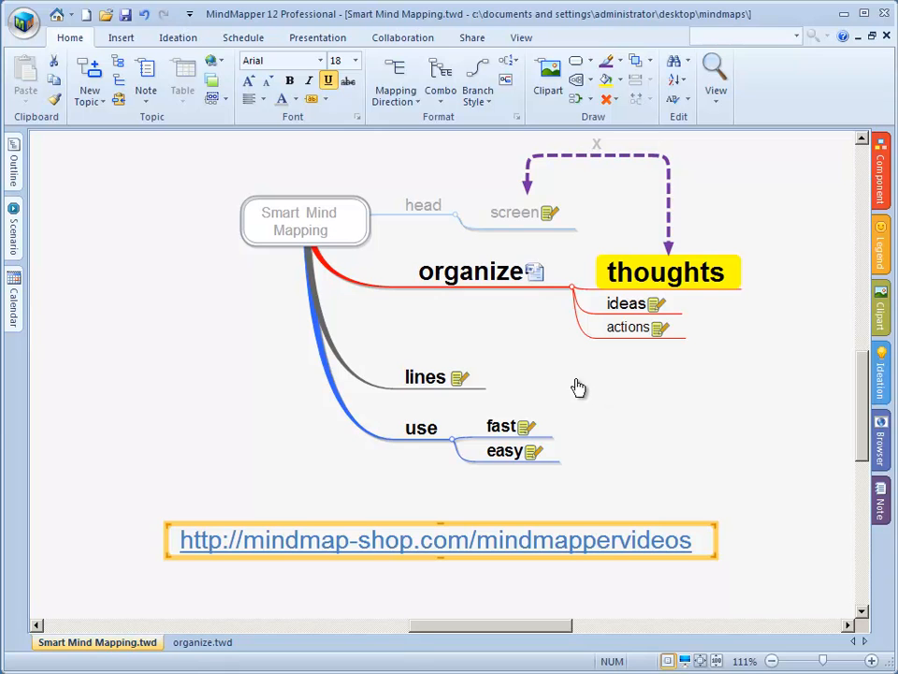
mouse_move(409, 127)
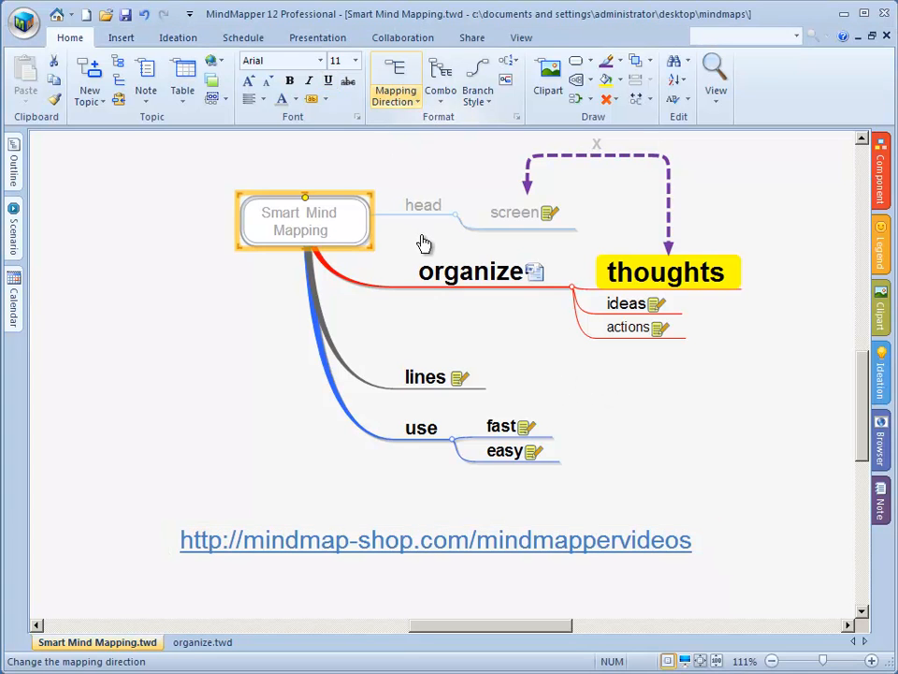
- Bring up the Mapping Direction choices over the rightward hierarchy map
left_click(395, 79)
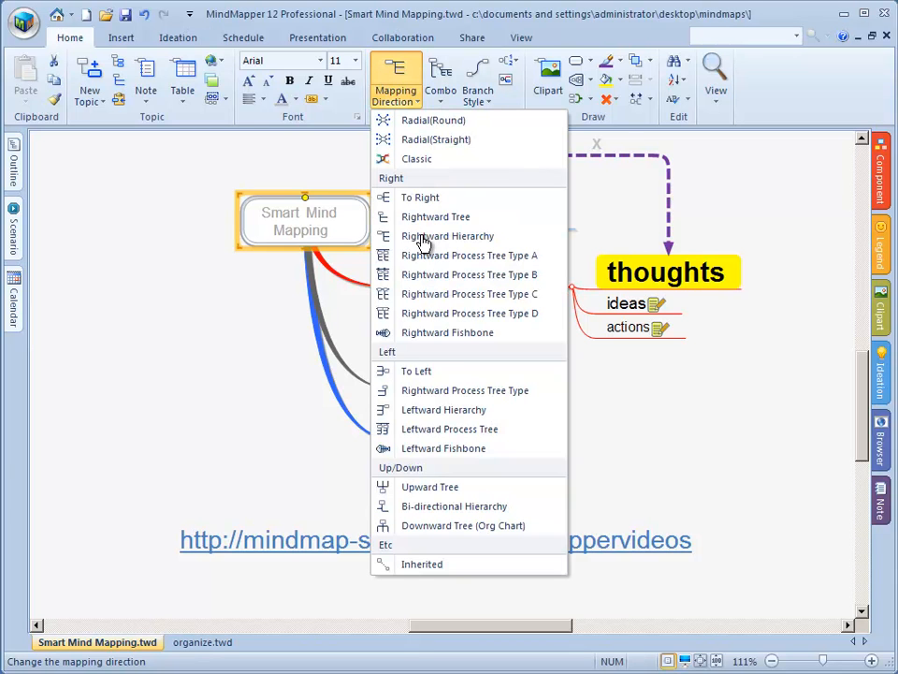
mouse_move(431, 524)
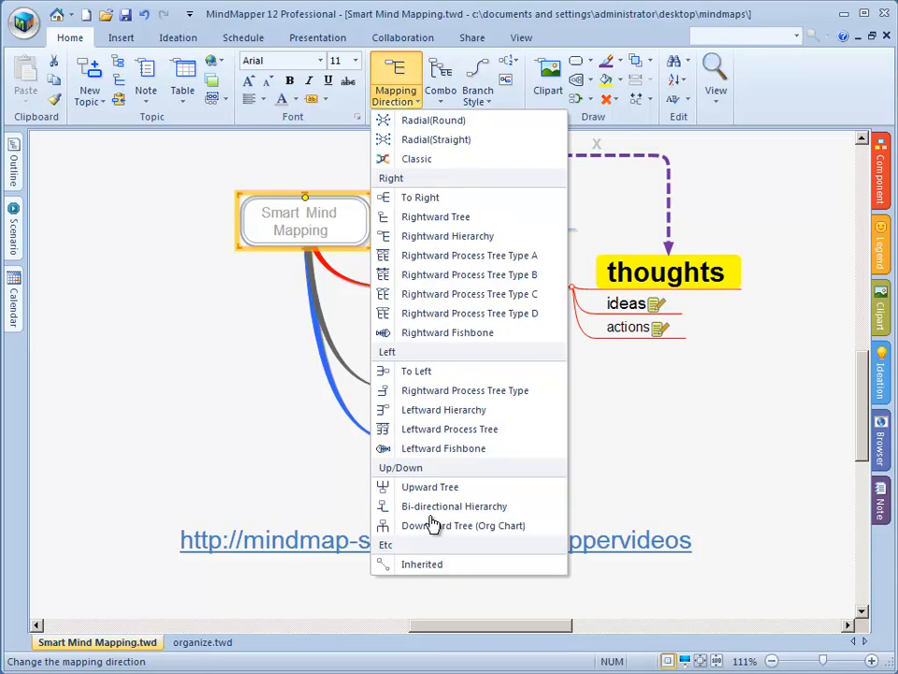
mouse_move(389, 550)
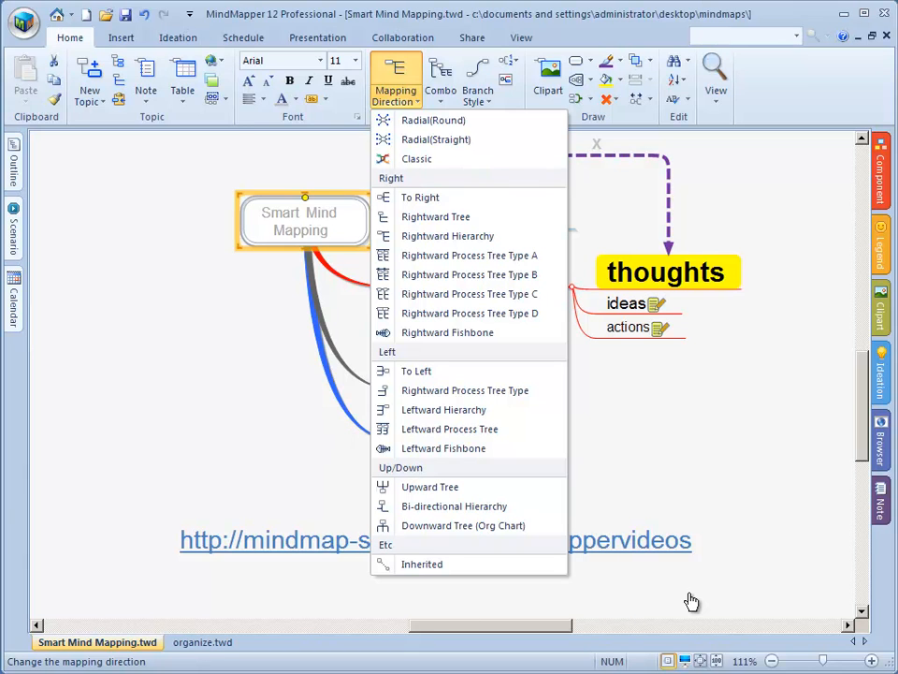
mouse_move(415, 157)
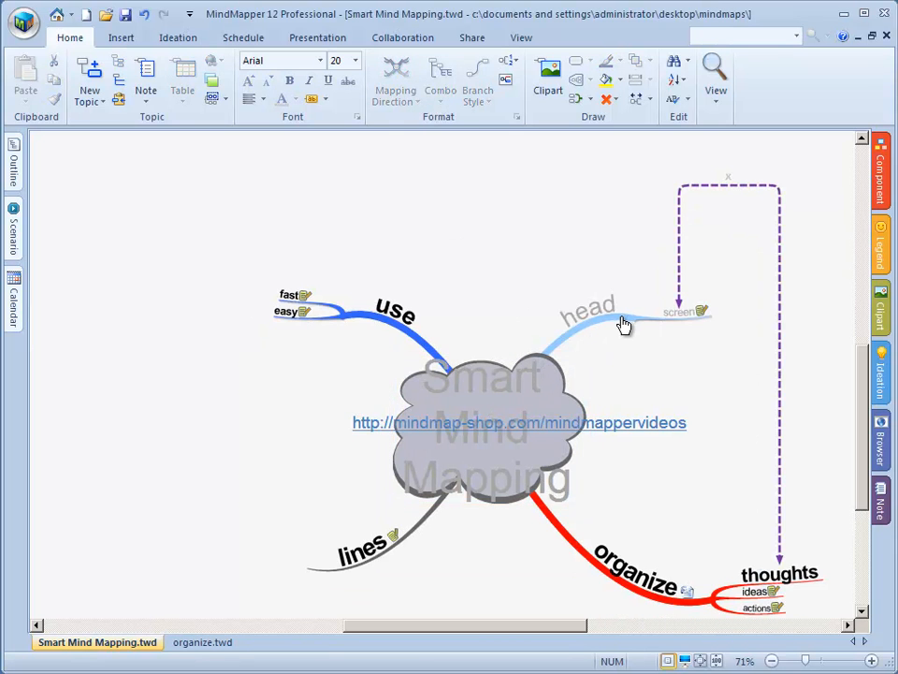
mouse_move(494, 205)
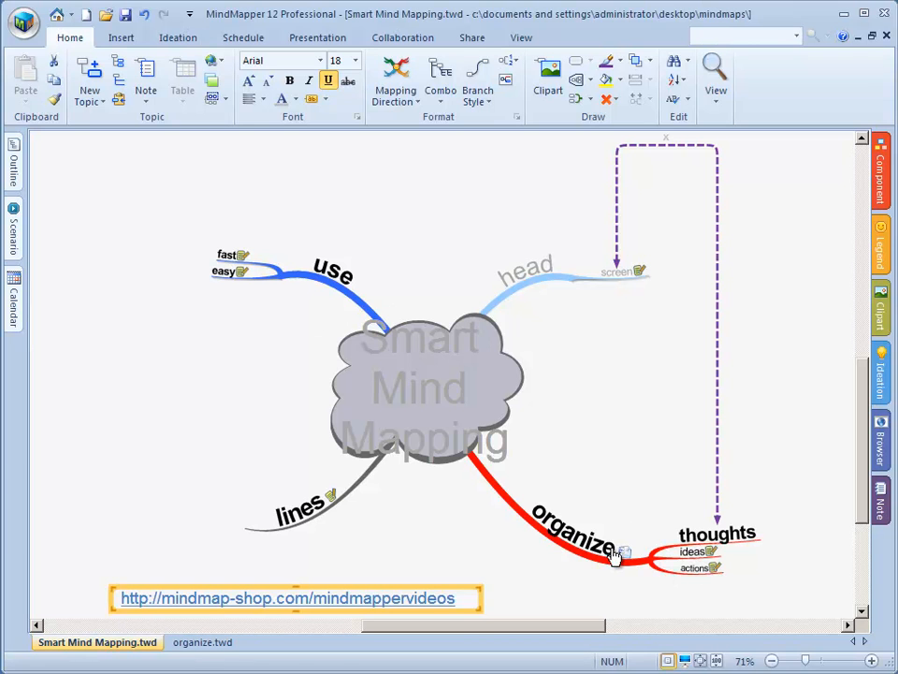
mouse_move(591, 558)
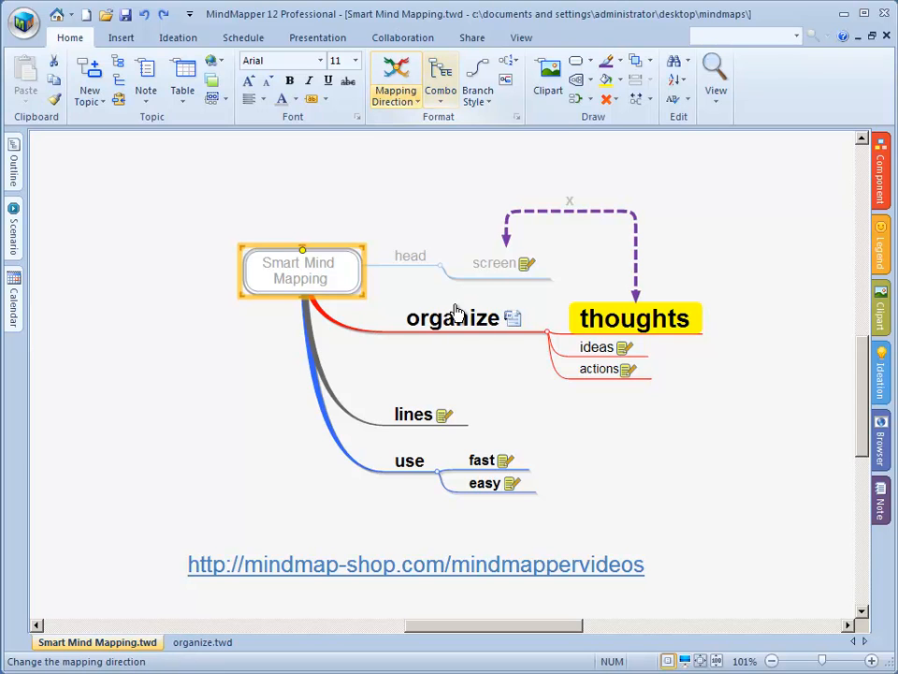
- Apply the Bi-directional Hierarchy layout, then reapply it after switching layouts
left_click(395, 79)
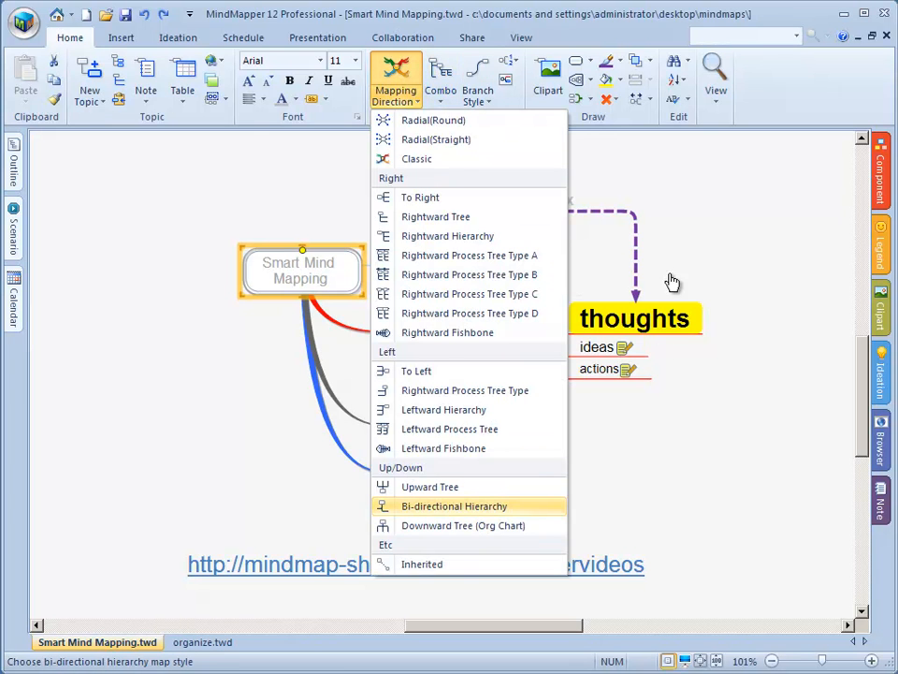
left_click(455, 506)
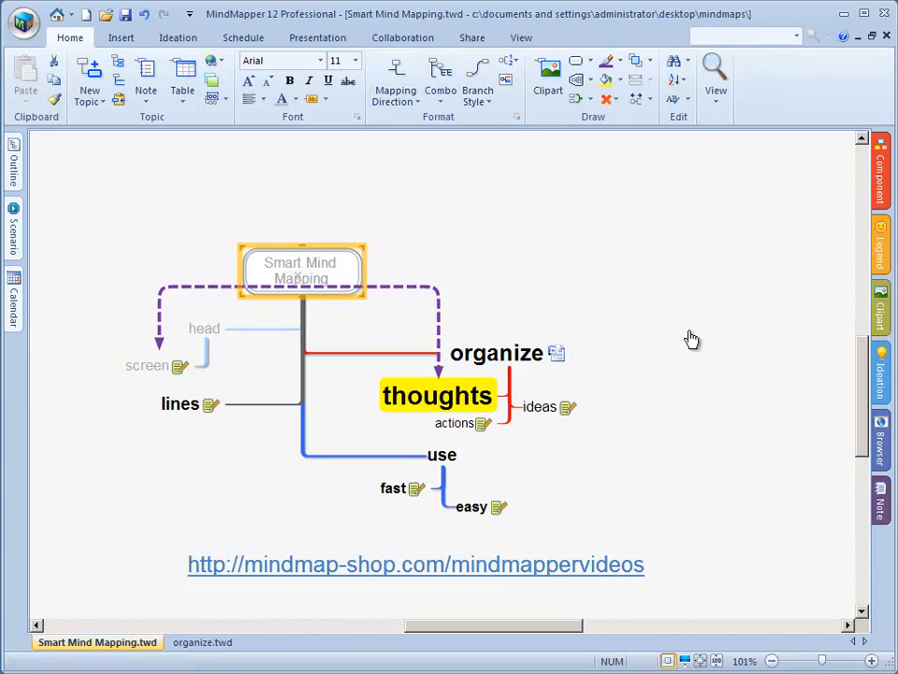
mouse_move(468, 228)
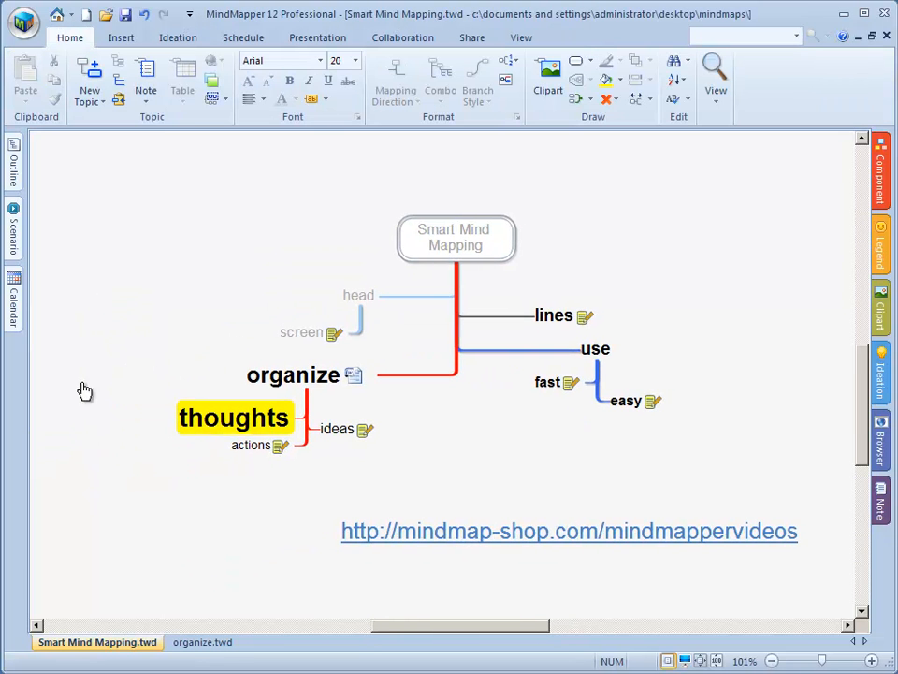
mouse_move(110, 326)
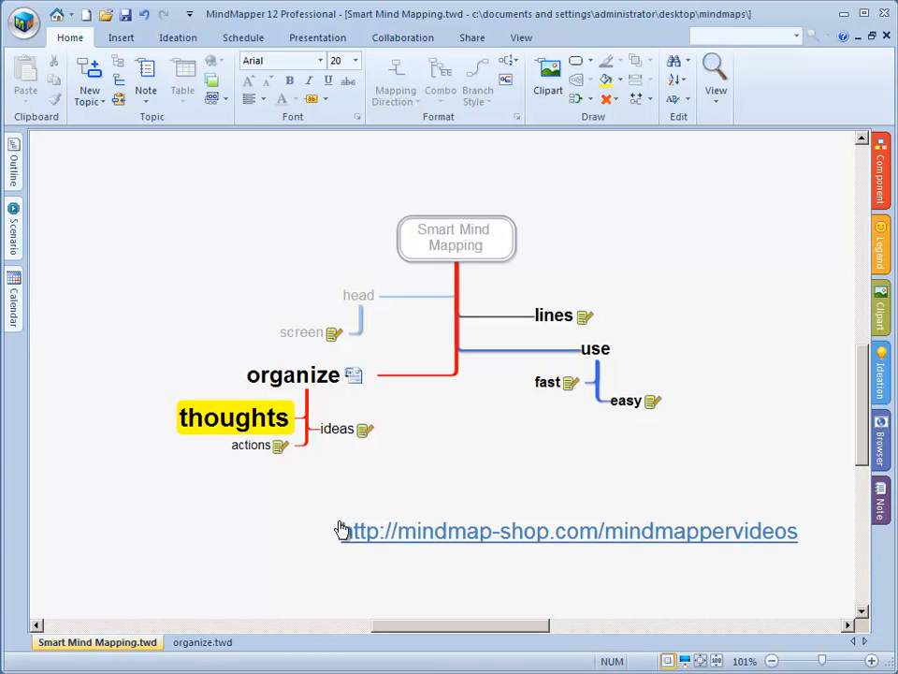
mouse_move(359, 428)
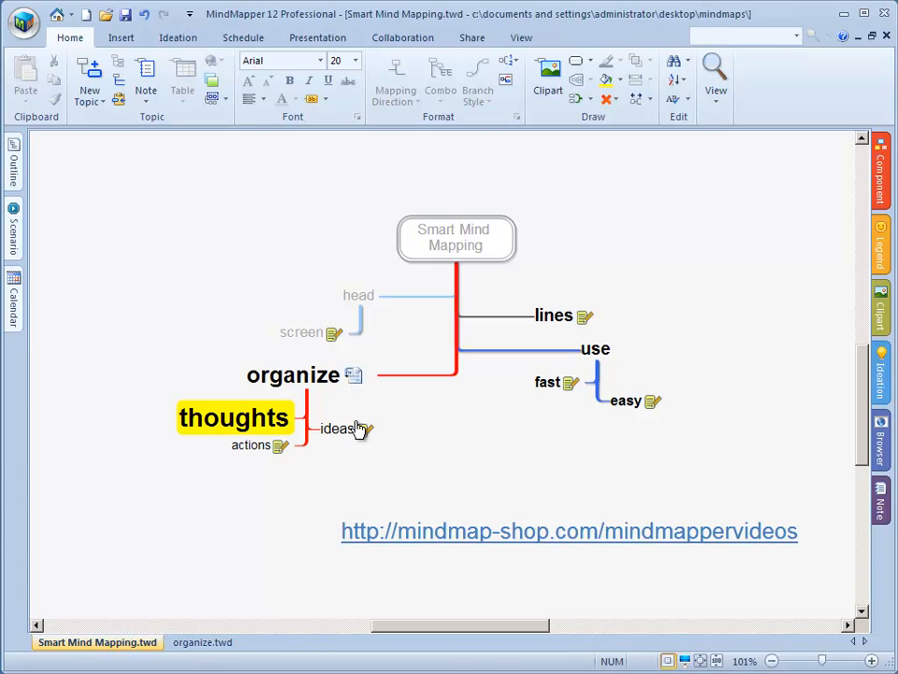
mouse_move(453, 374)
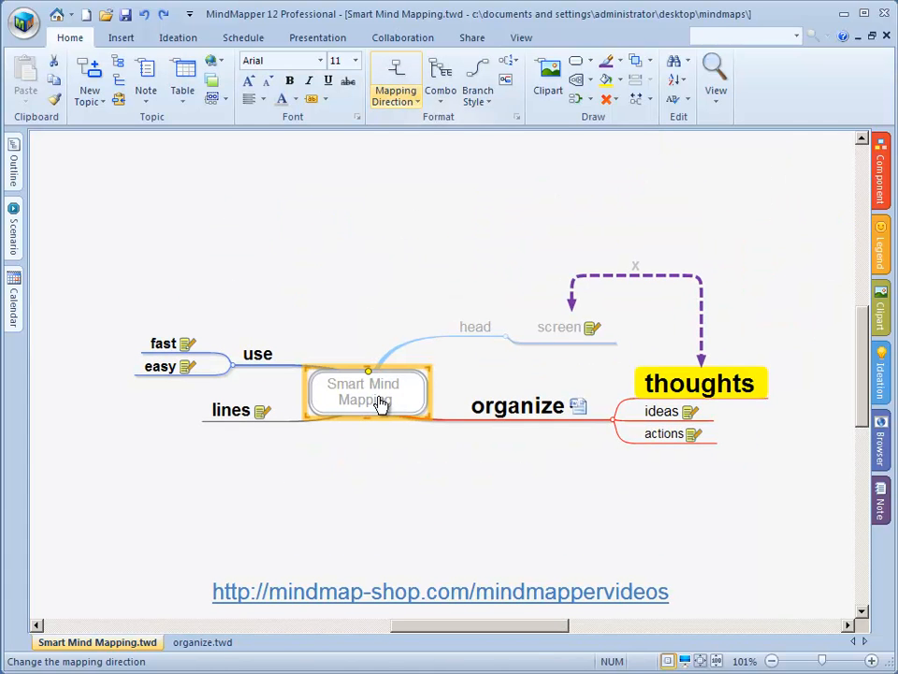
left_click(395, 79)
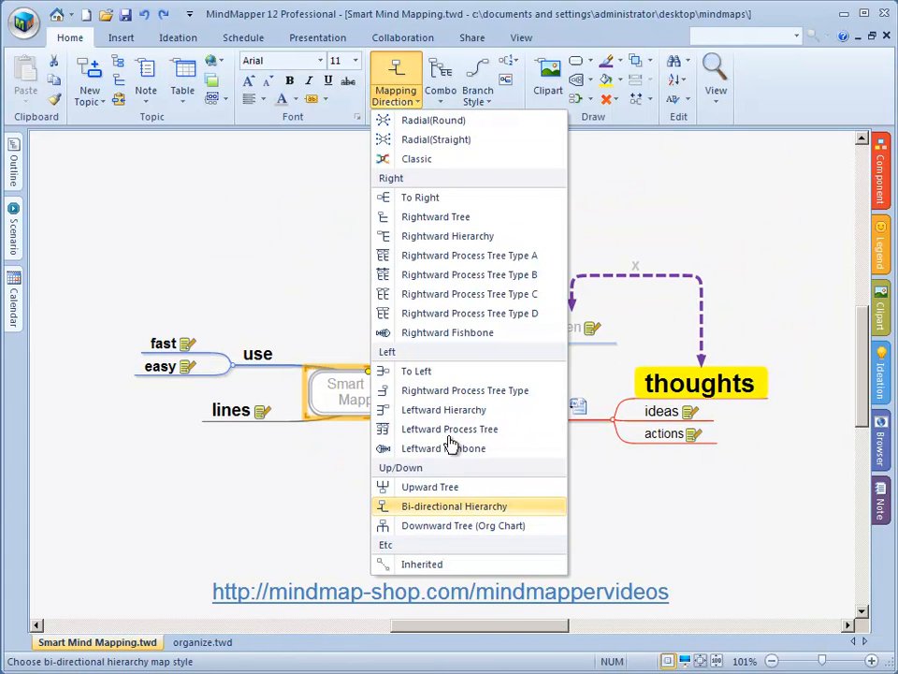
left_click(455, 505)
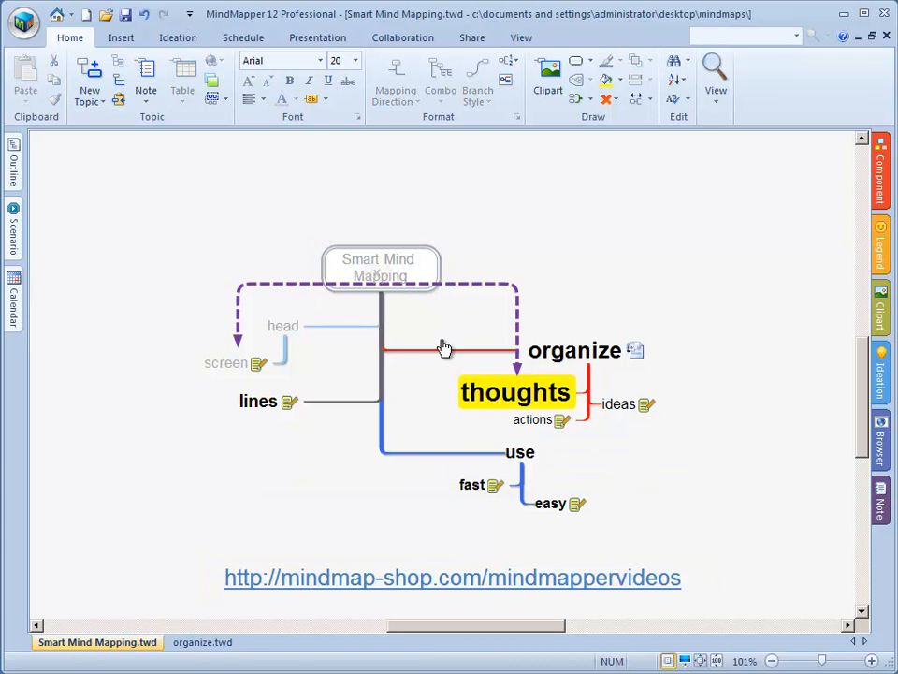
mouse_move(614, 281)
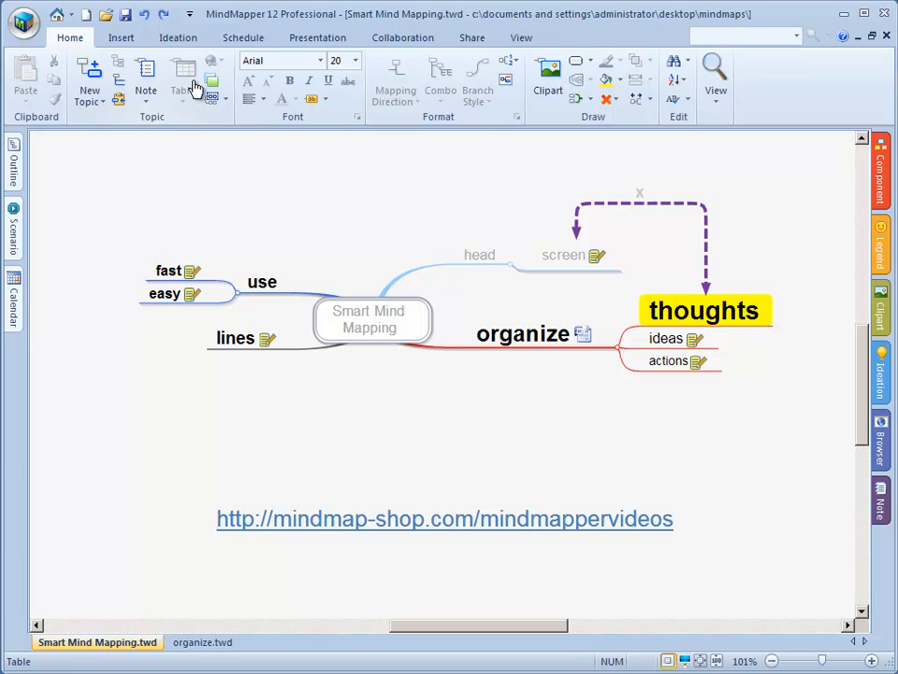
- Show organize's subtopics thoughts, ideas and actions as a table
left_click(183, 83)
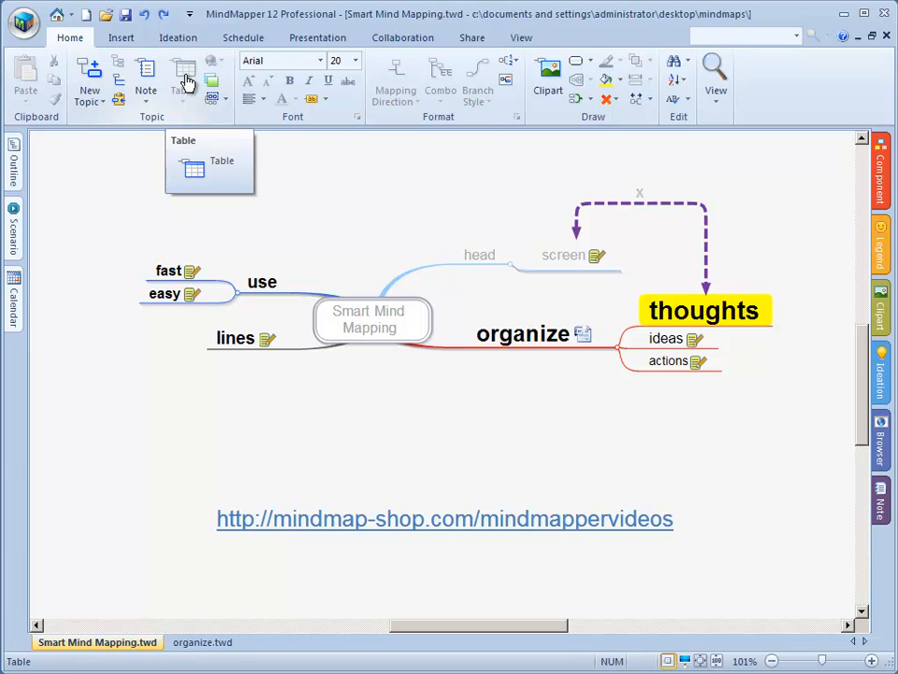
mouse_move(550, 355)
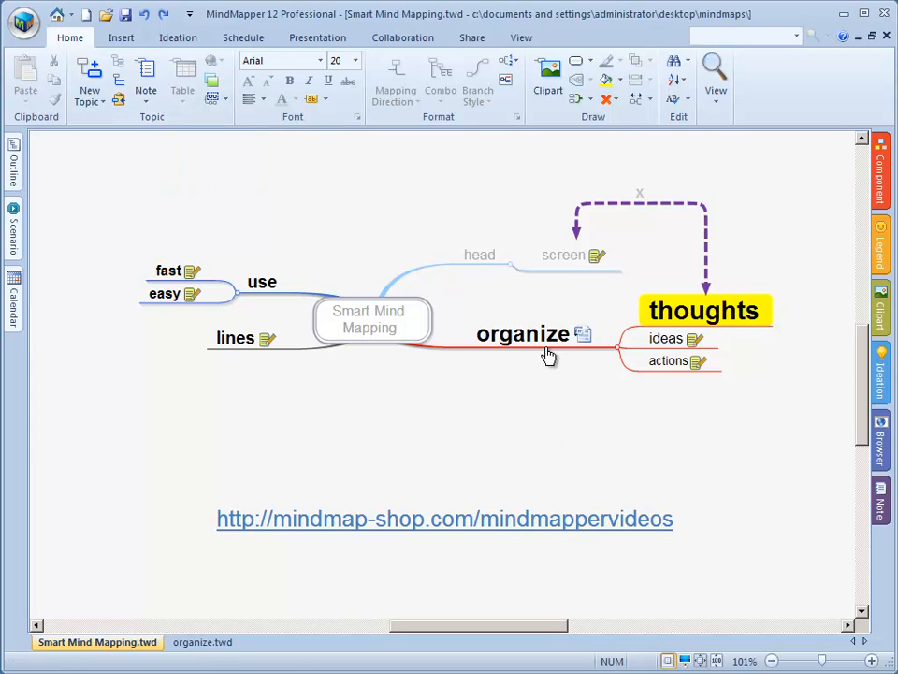
mouse_move(375, 328)
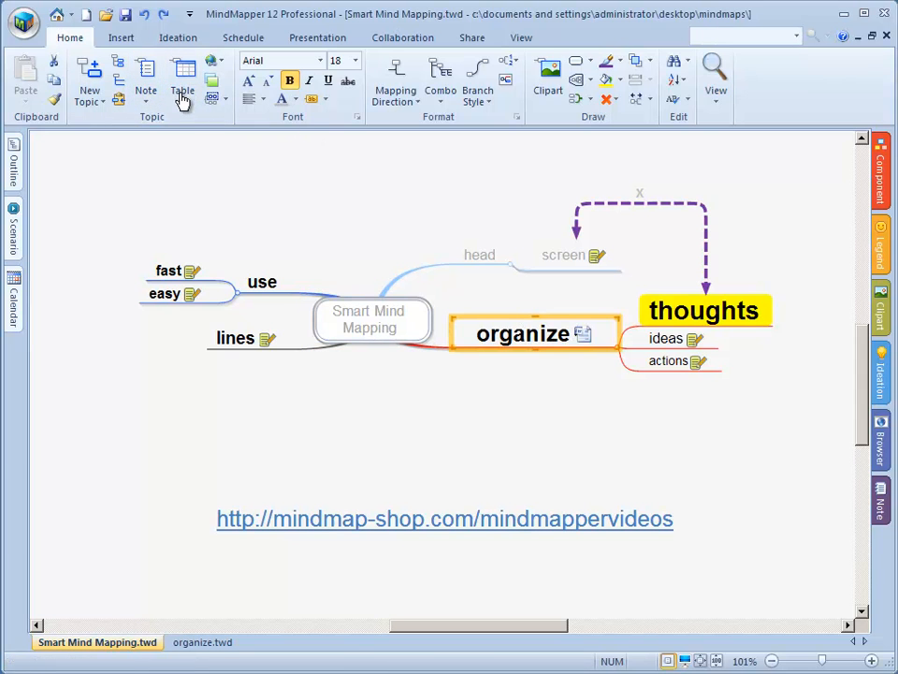
left_click(181, 75)
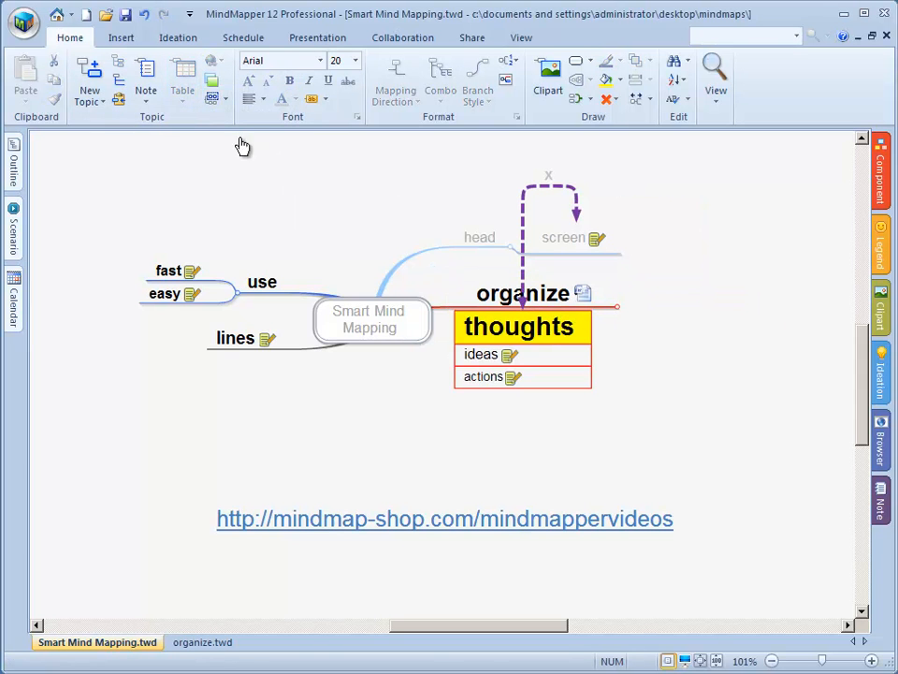
mouse_move(752, 365)
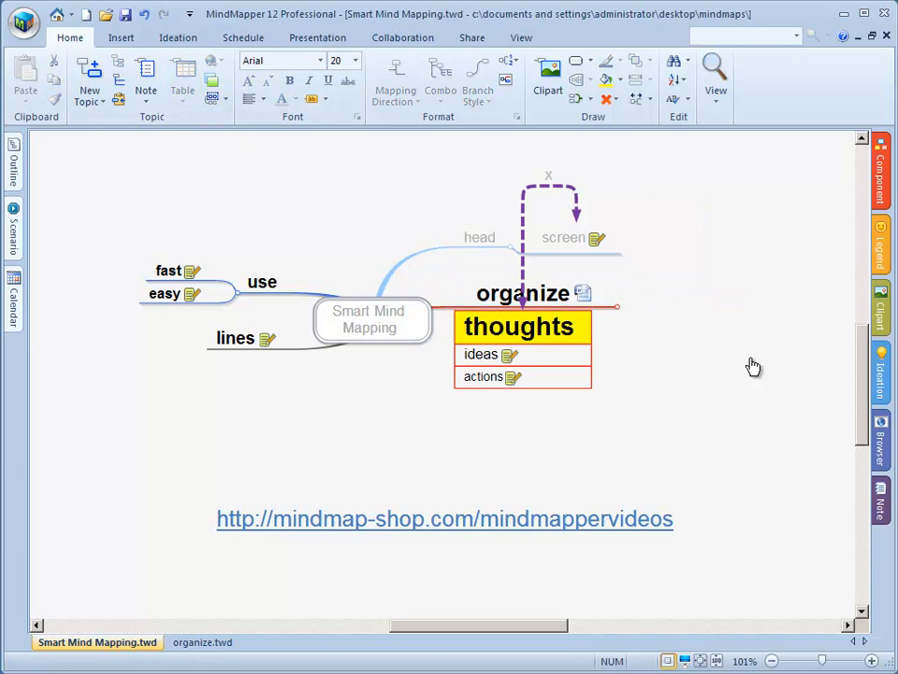
mouse_move(741, 313)
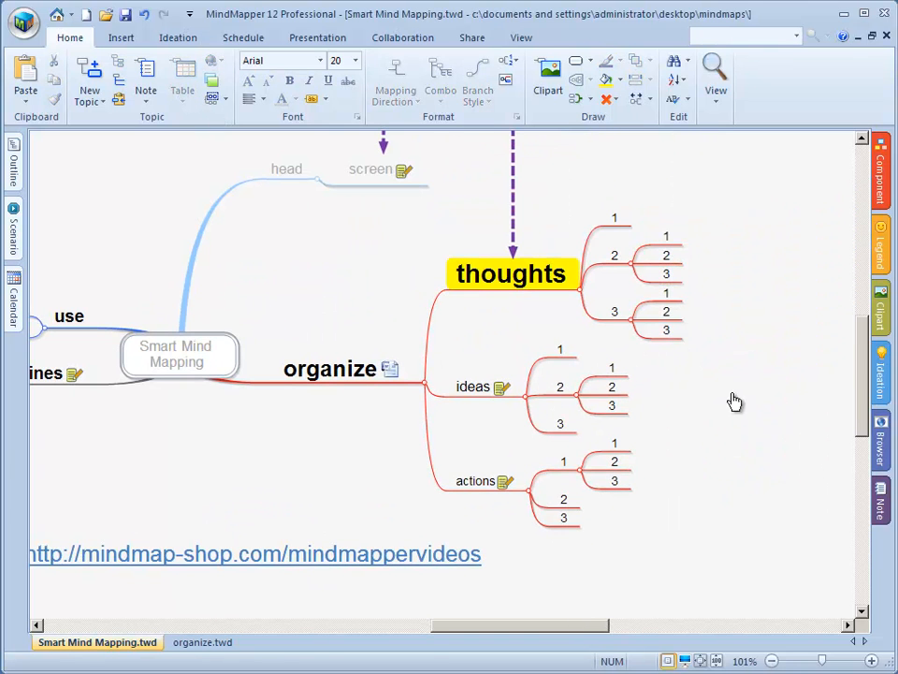
- Turn organize's numbered 1, 2, 3 subtopics into a nested table
left_click(329, 366)
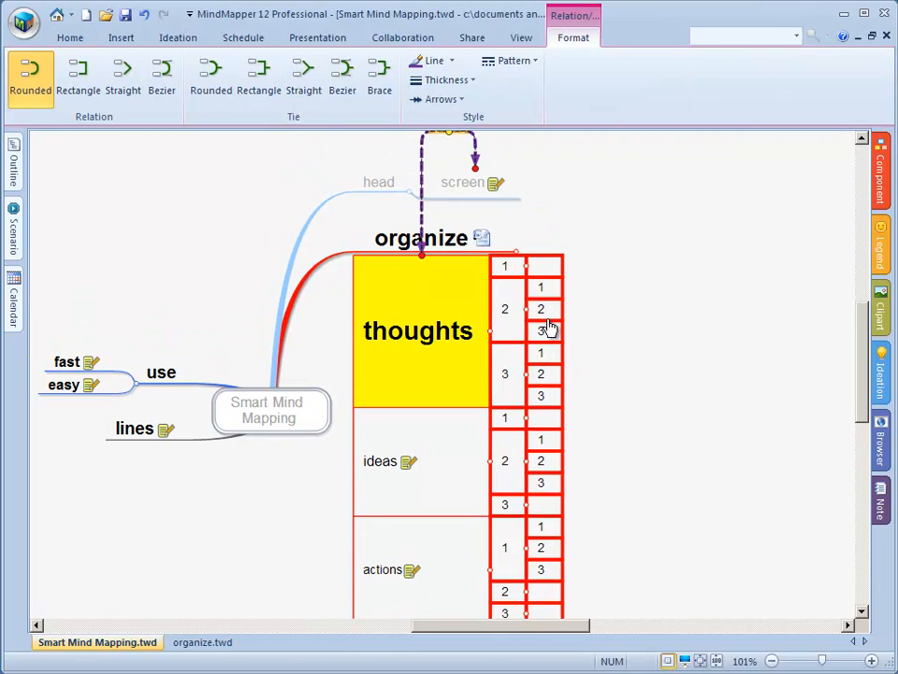
mouse_move(573, 307)
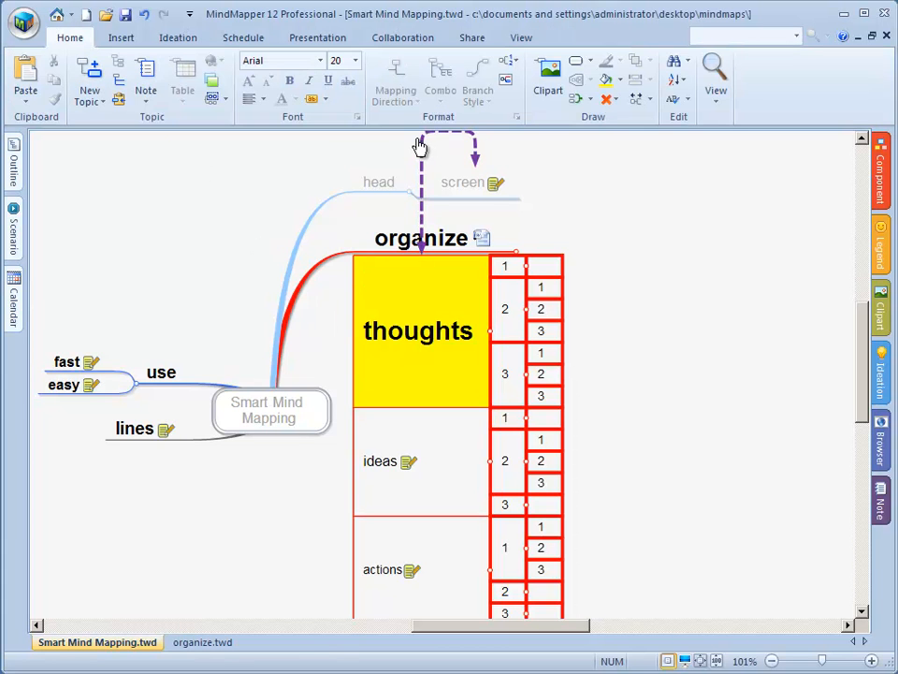
mouse_move(422, 148)
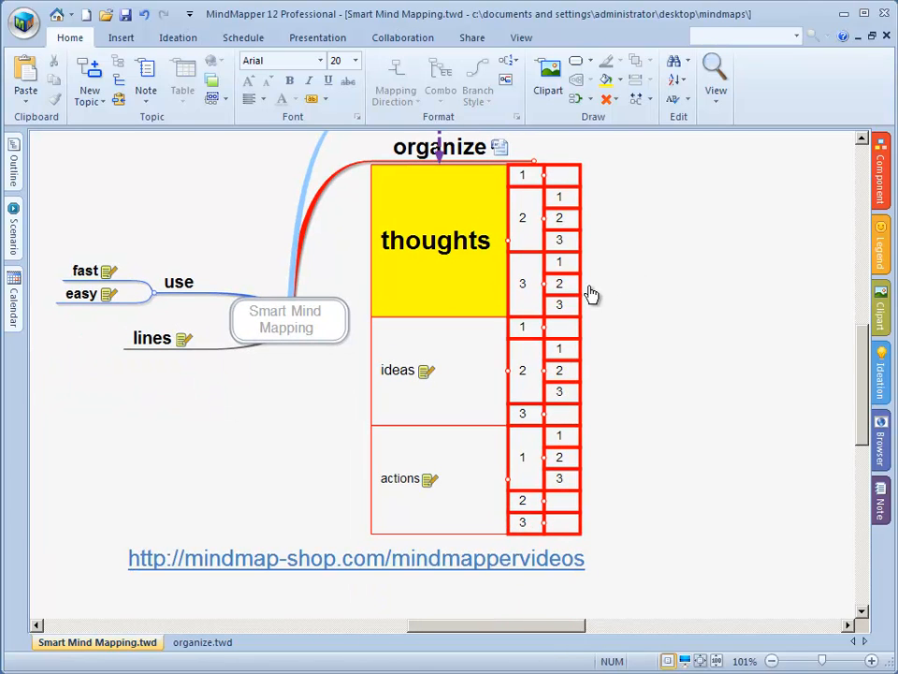
mouse_move(403, 128)
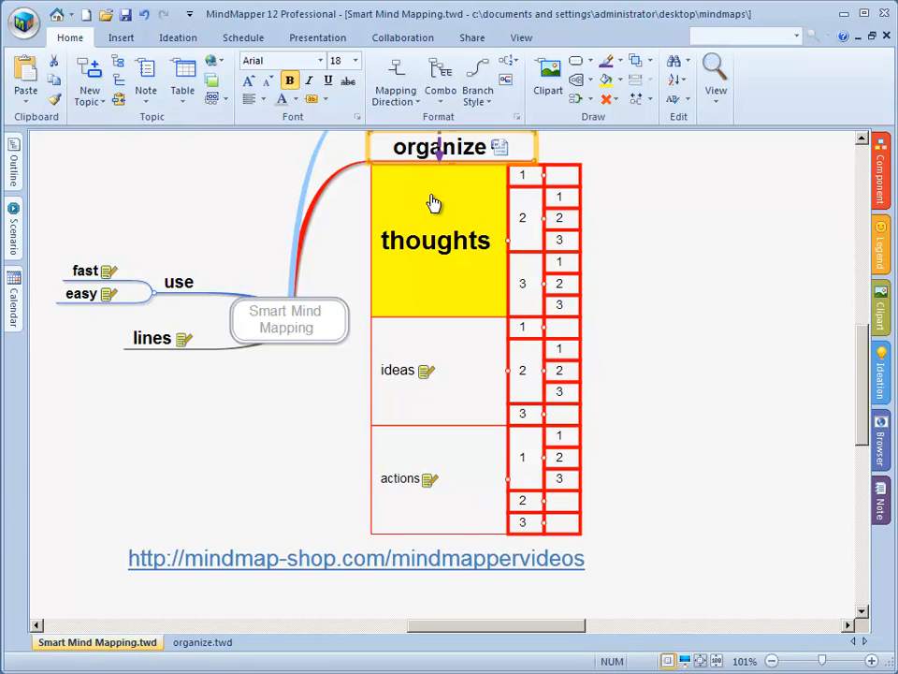
mouse_move(475, 383)
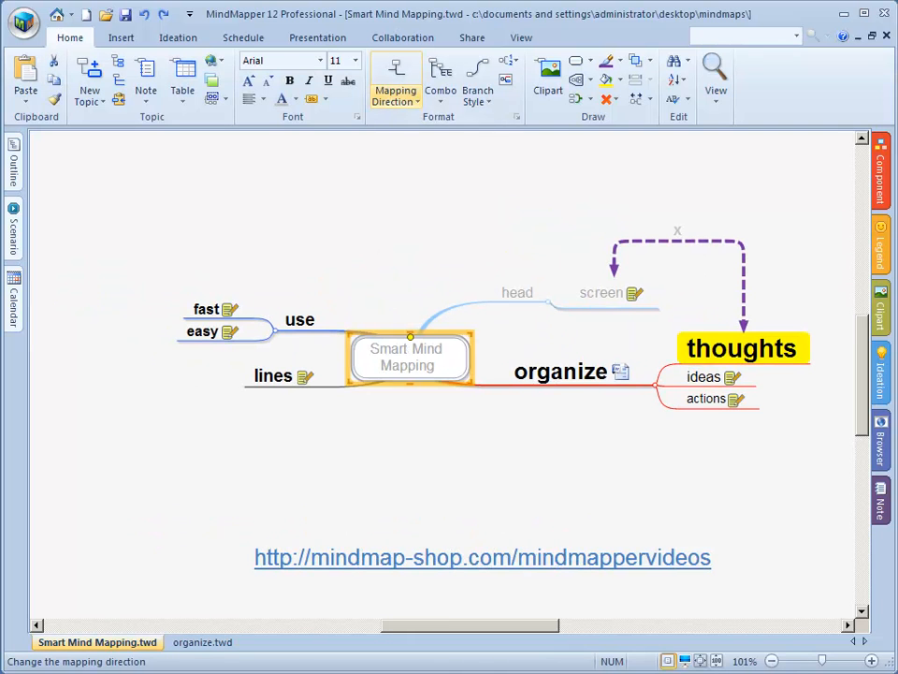
- Bring up the Mapping Direction list to choose a rightward layout for the central topic
left_click(395, 75)
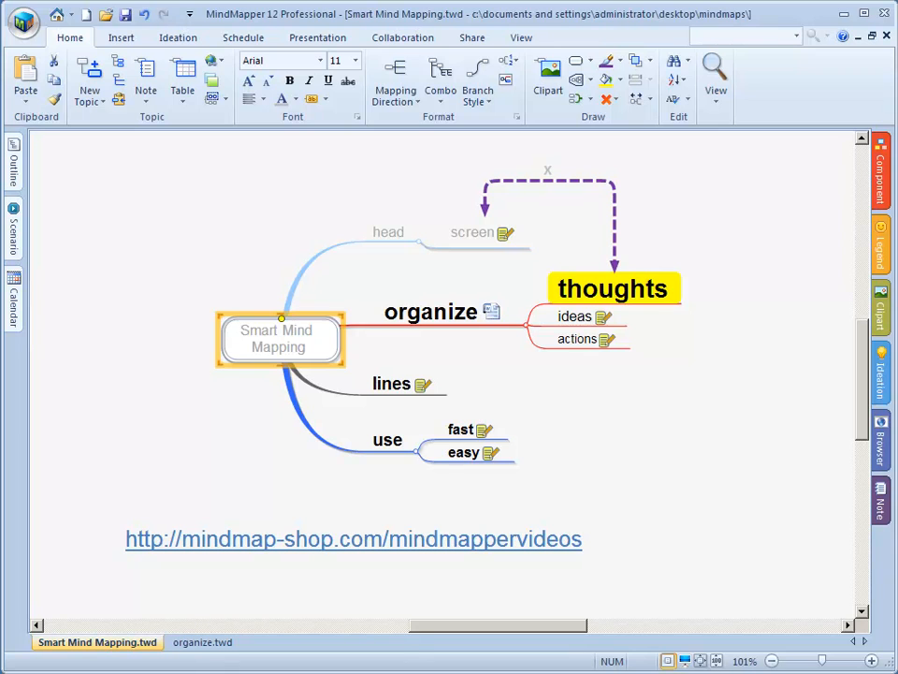
mouse_move(344, 359)
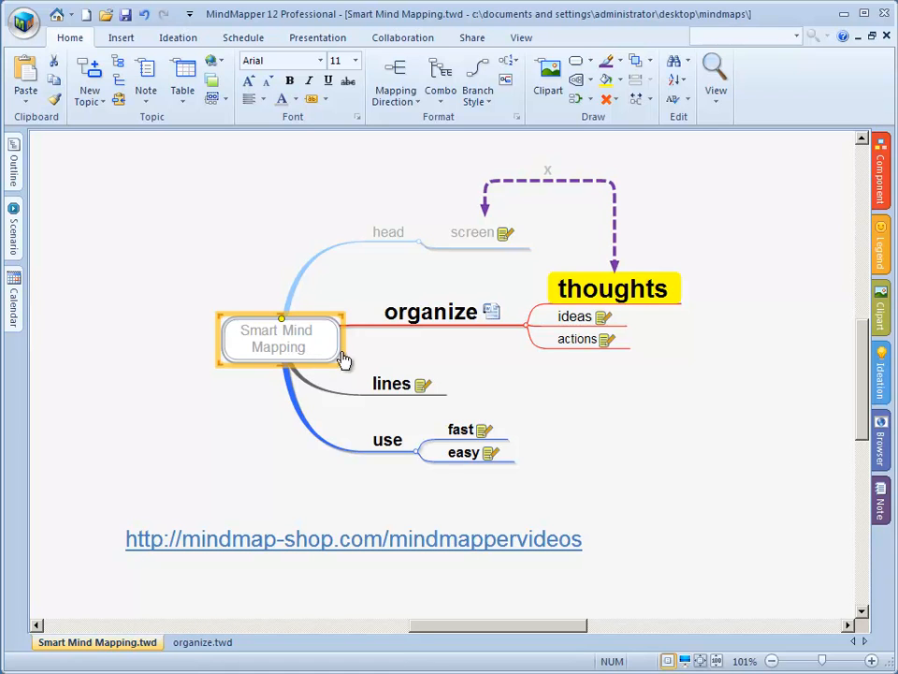
mouse_move(101, 28)
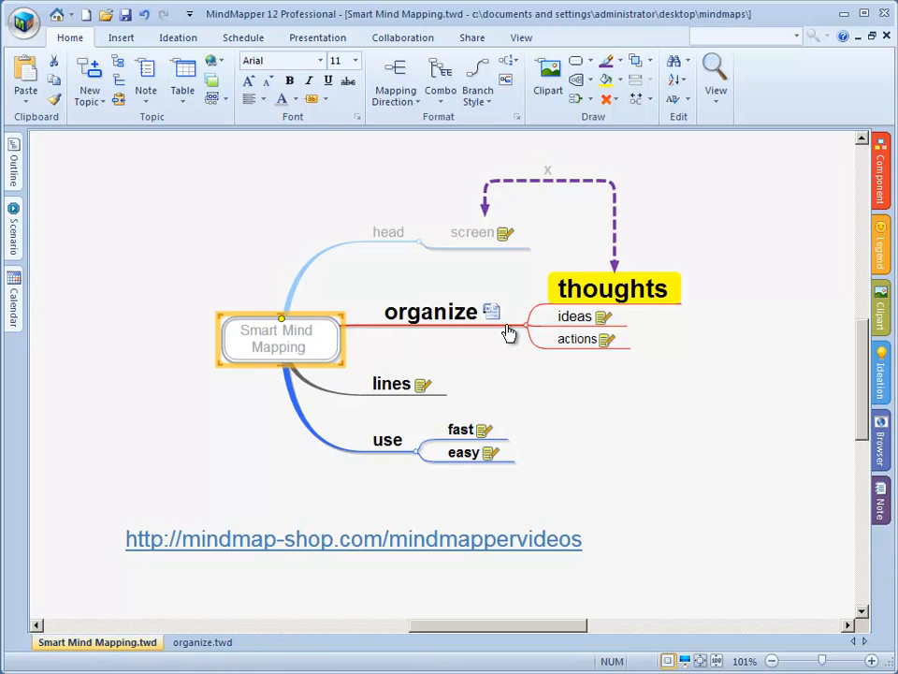
mouse_move(569, 383)
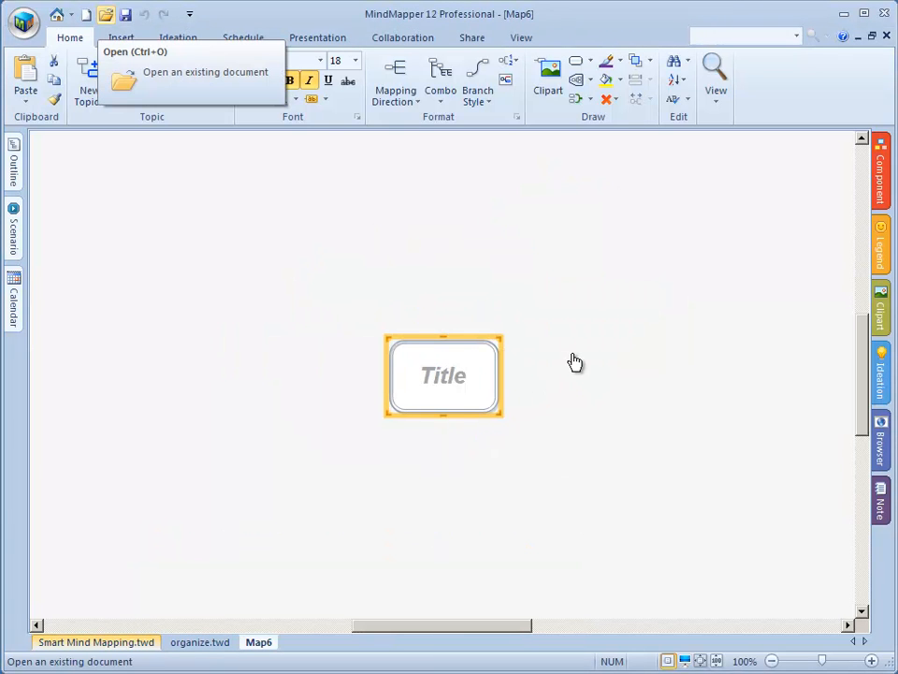
mouse_move(249, 595)
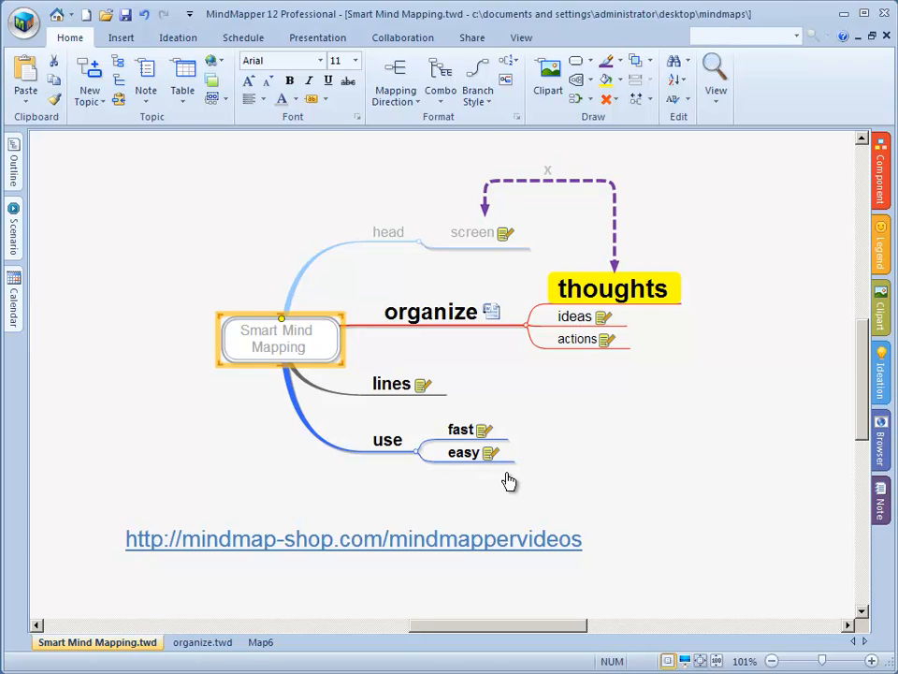
- Switch to the new blank map Map6 with its single Title topic
left_click(258, 642)
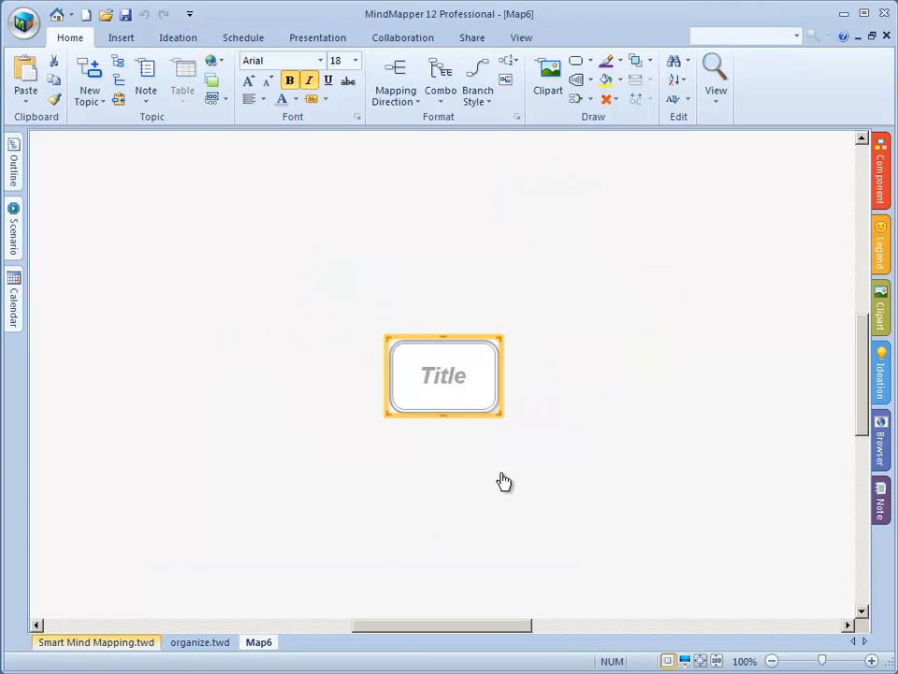
mouse_move(408, 112)
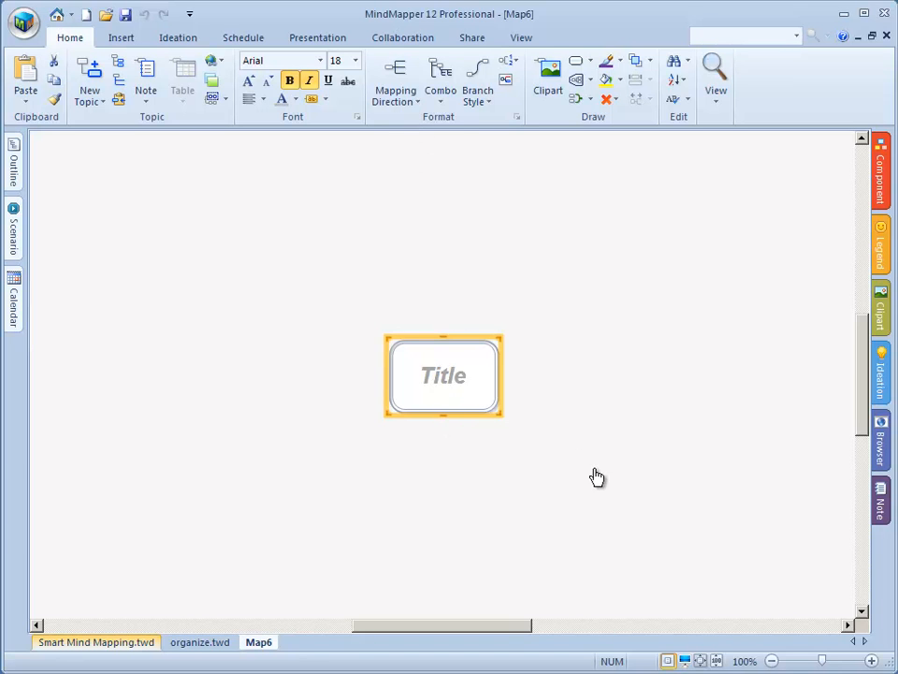
mouse_move(442, 512)
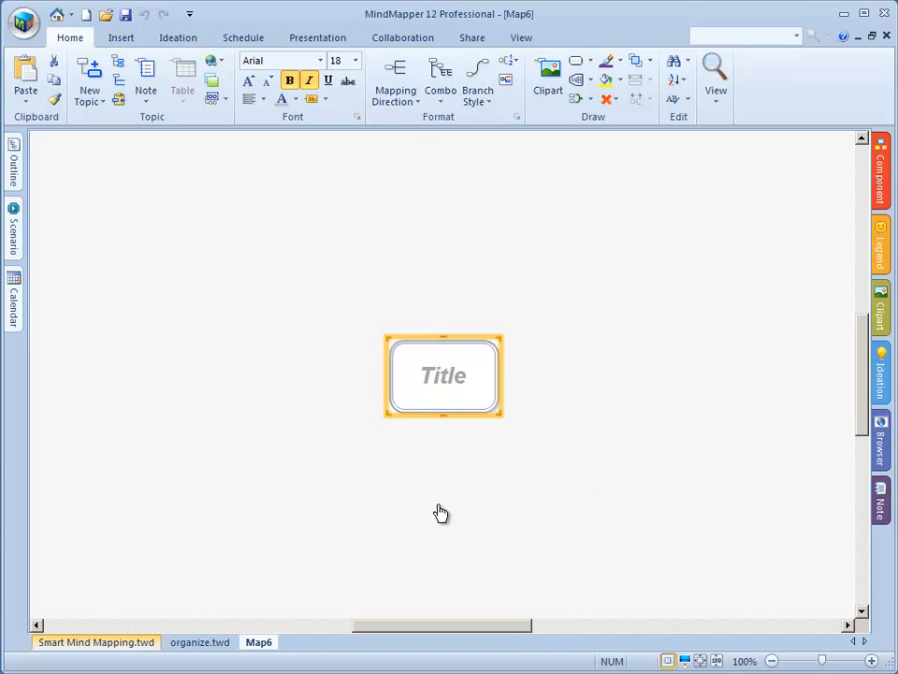
mouse_move(576, 492)
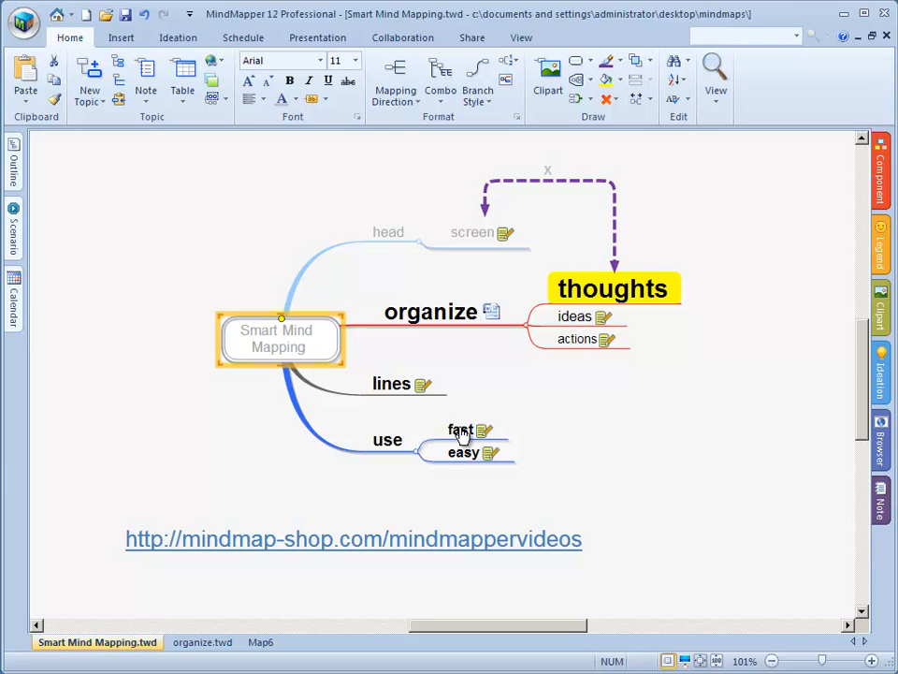
- Lay the Smart Mind Mapping map out as a bi-directional hierarchy from the use topic
left_click(395, 79)
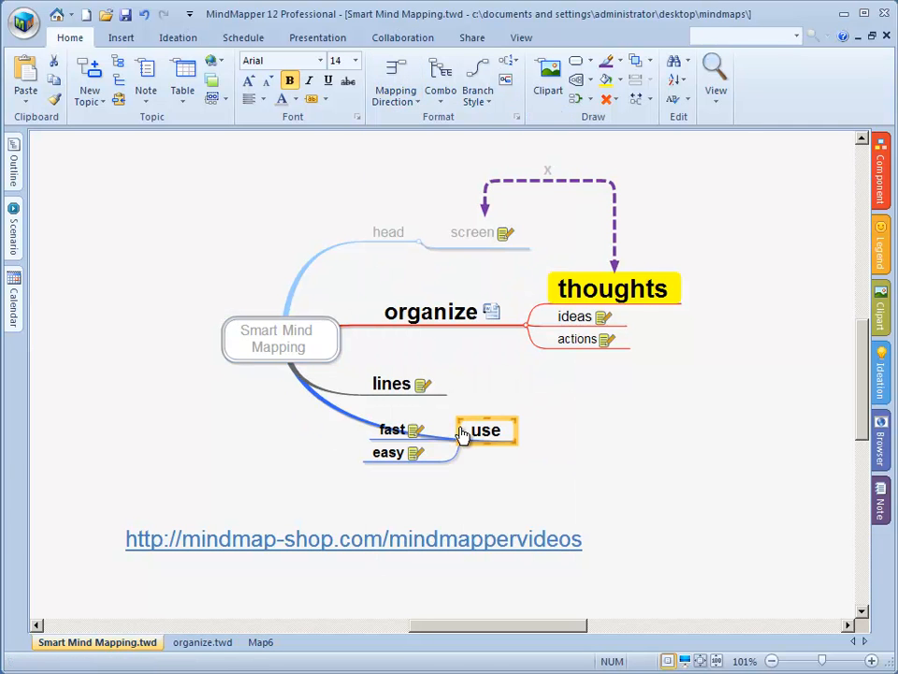
left_click(395, 78)
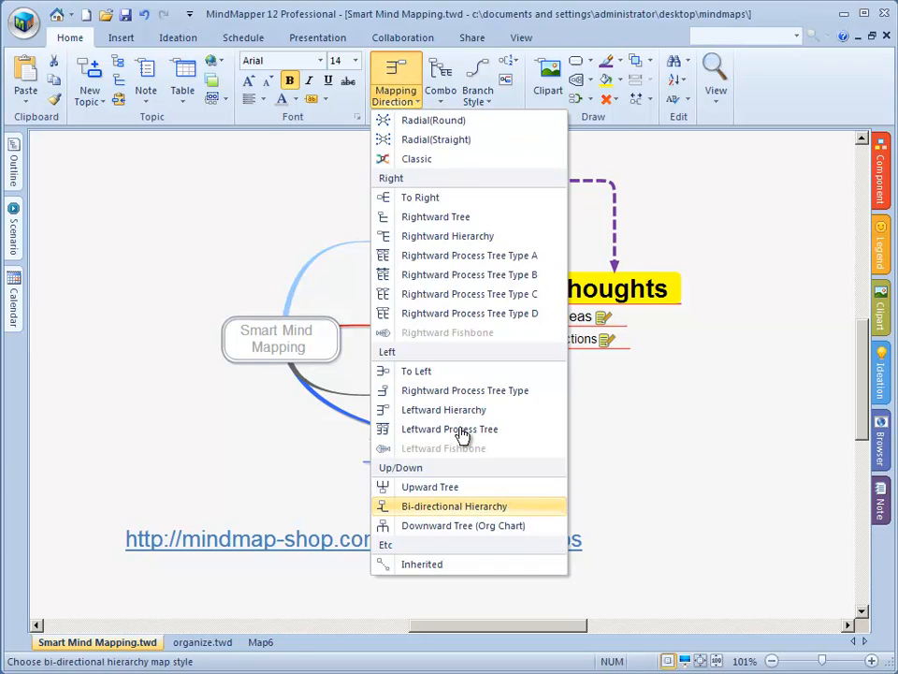
left_click(455, 505)
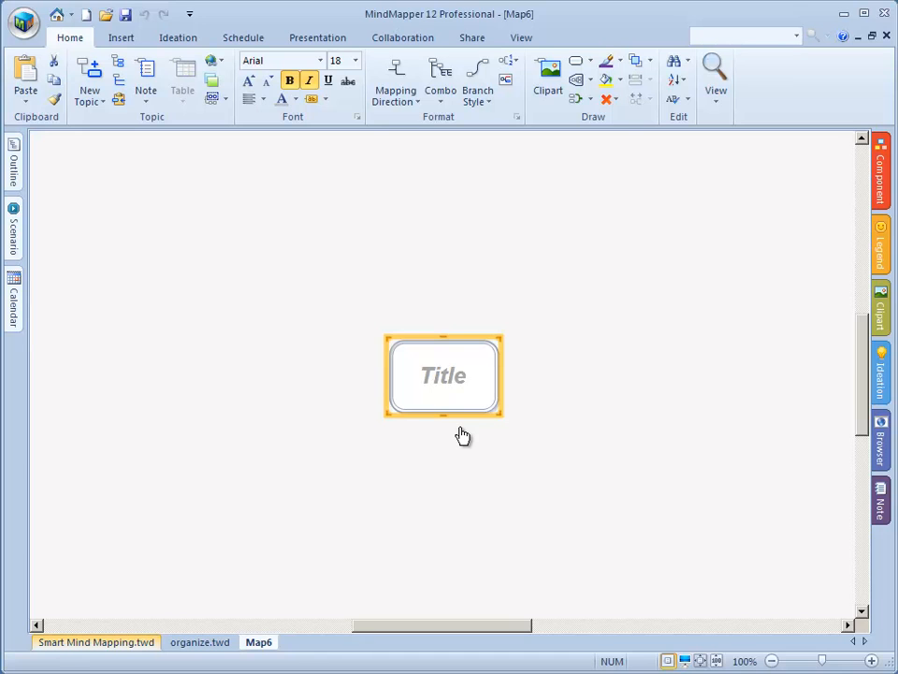
mouse_move(103, 642)
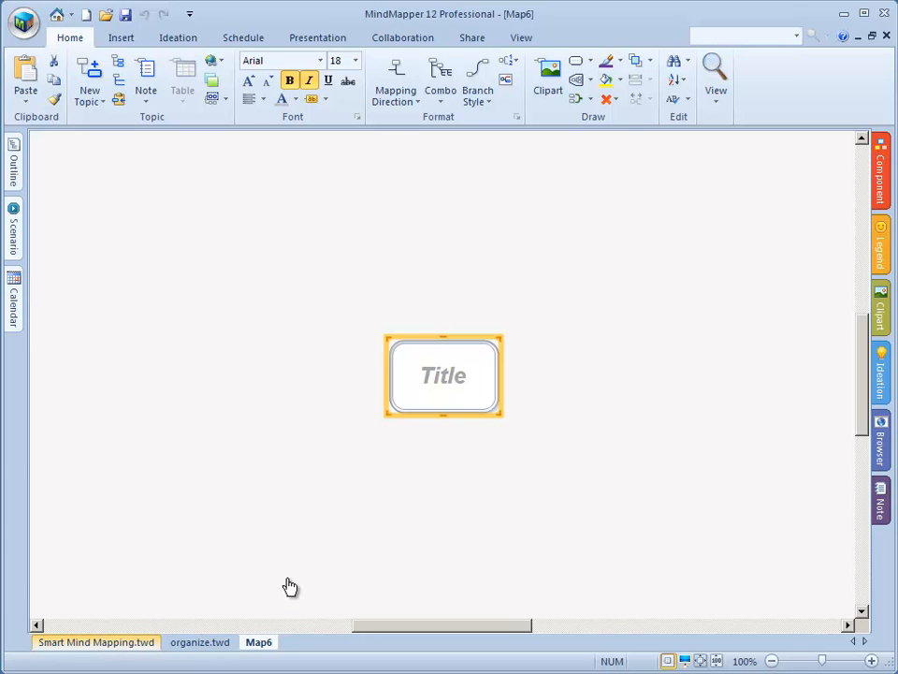
mouse_move(258, 569)
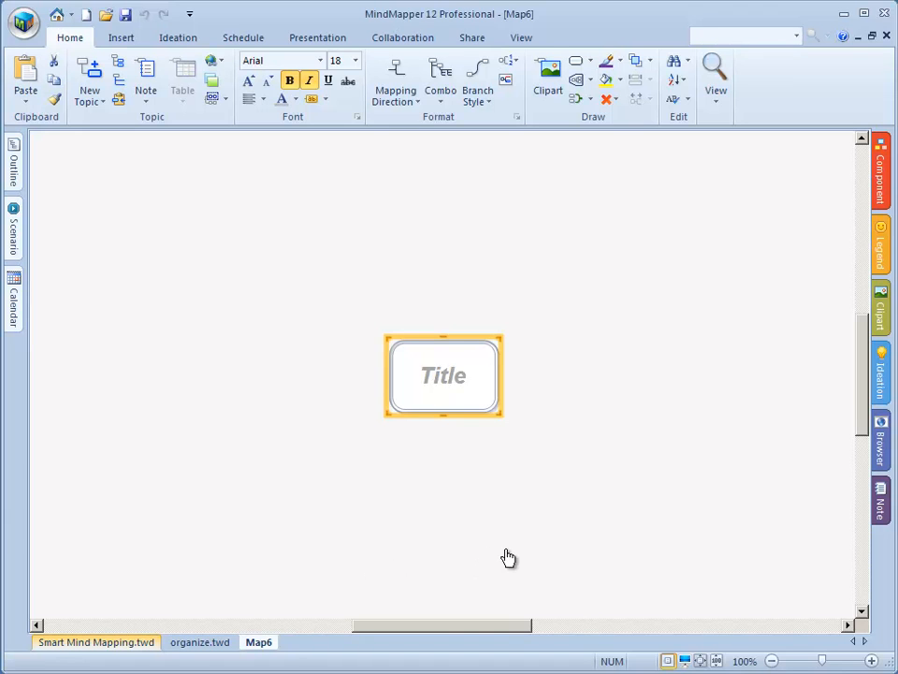
mouse_move(637, 557)
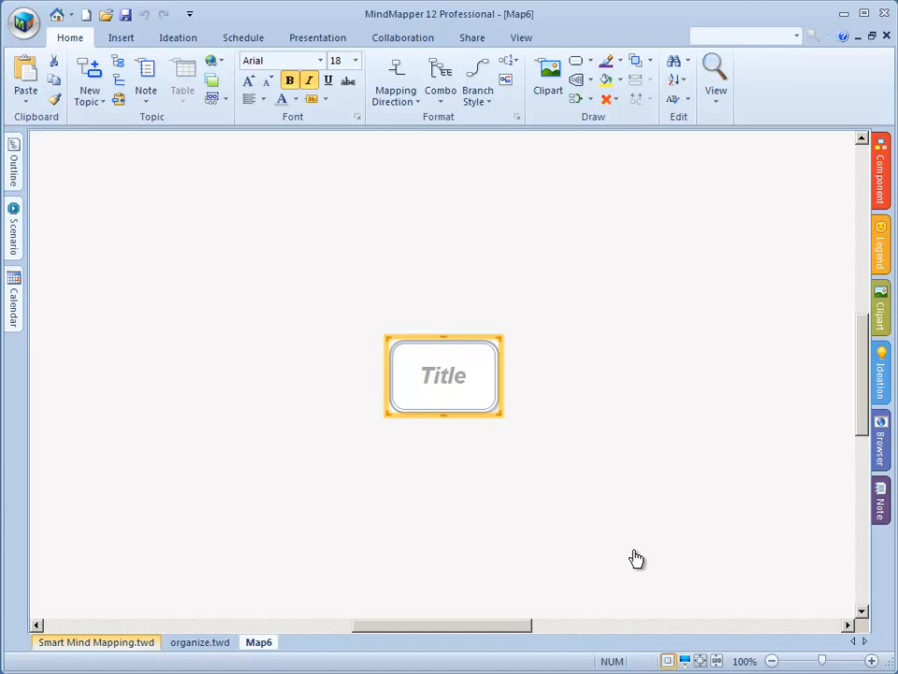